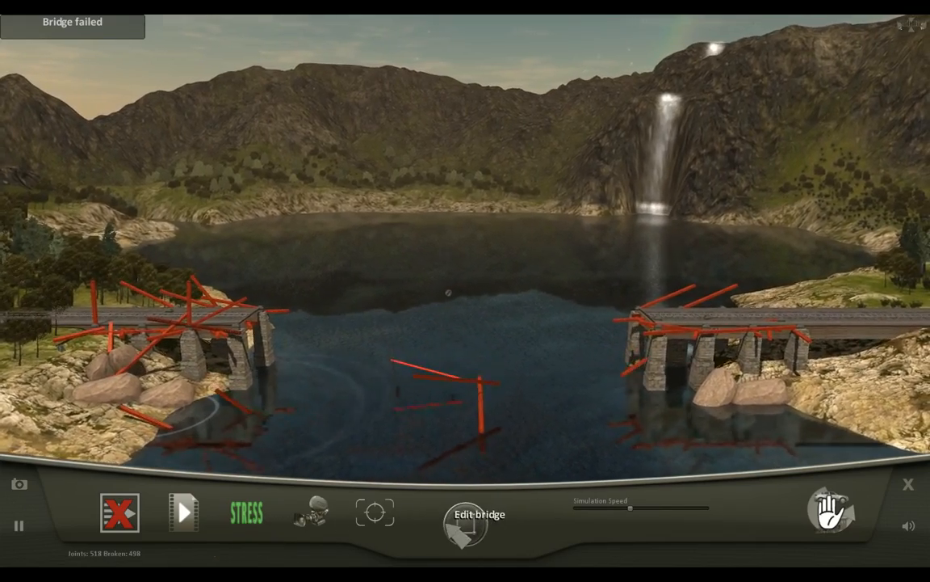
- Leave the failed test and restart the map, confirming loss of the current bridge
{"action": "left_click", "coordinate": [478, 517]}
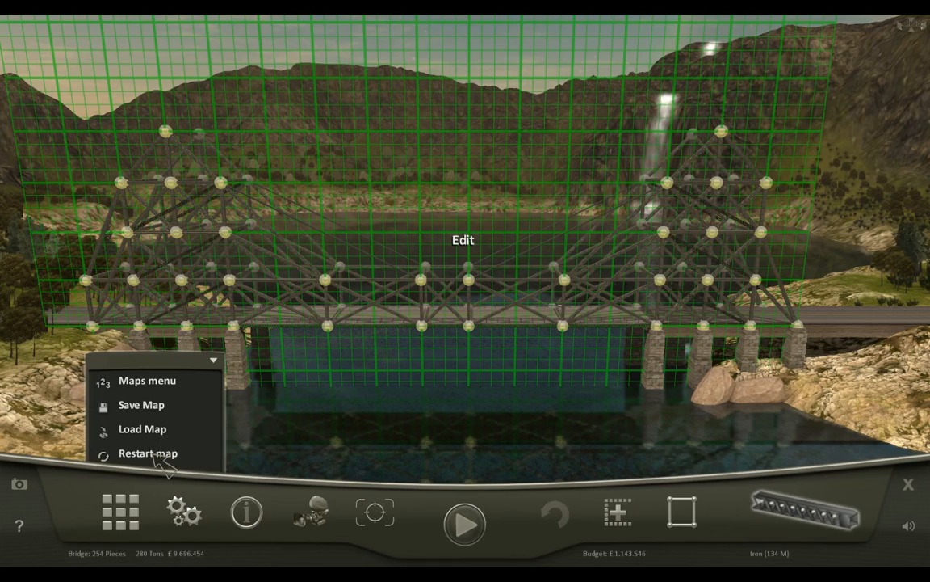
{"action": "left_click", "coordinate": [148, 453]}
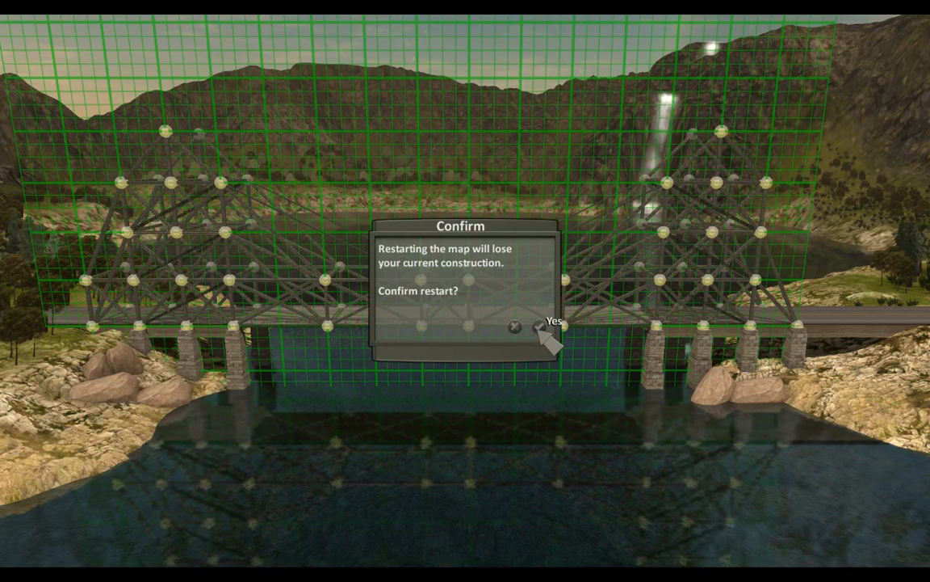
{"action": "left_click", "coordinate": [554, 325]}
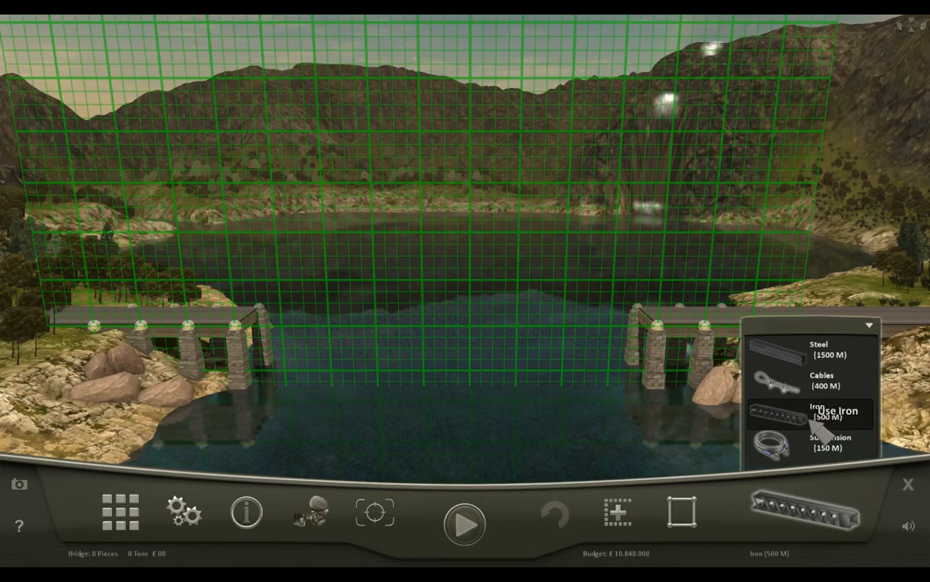
- Build a 35-piece iron roadway deck spanning the gap between the pillars
{"action": "left_click", "coordinate": [836, 413]}
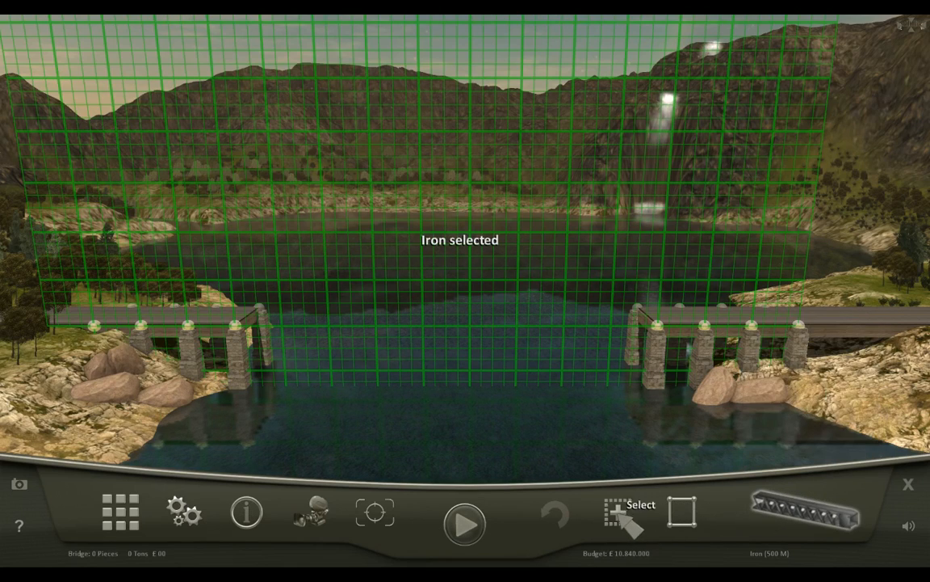
{"action": "left_click", "coordinate": [626, 510]}
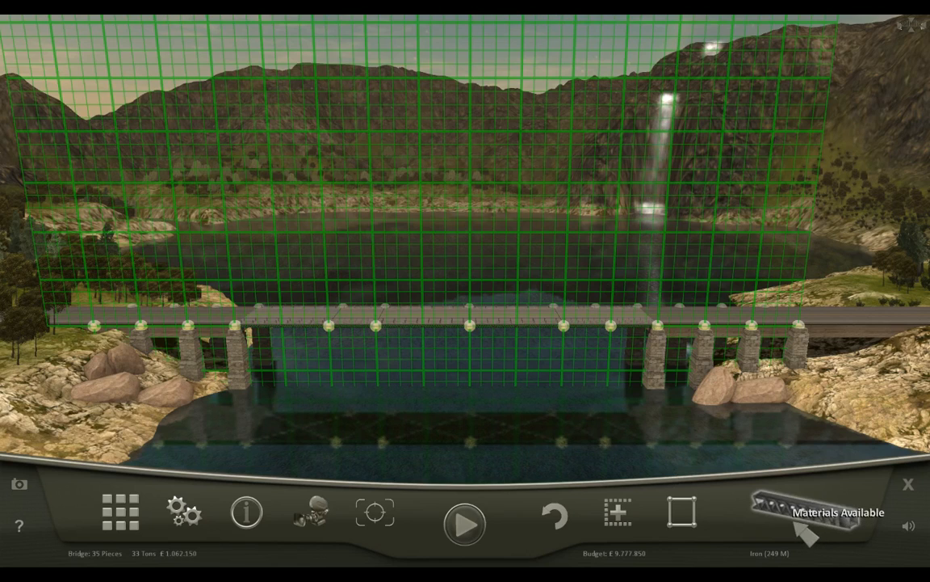
{"action": "left_click", "coordinate": [681, 512]}
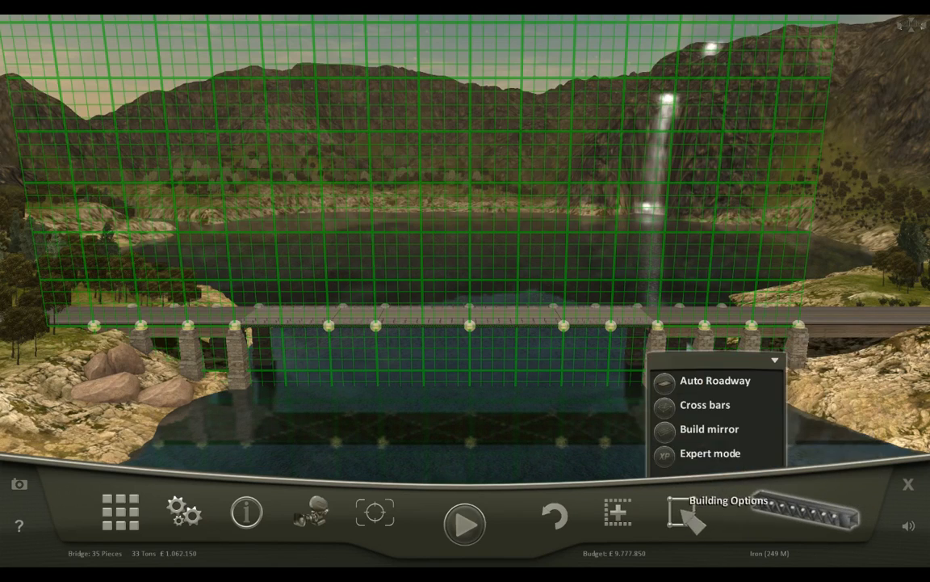
- Disable automatic cross bars and choose steel for the end truss towers
{"action": "left_click", "coordinate": [706, 405]}
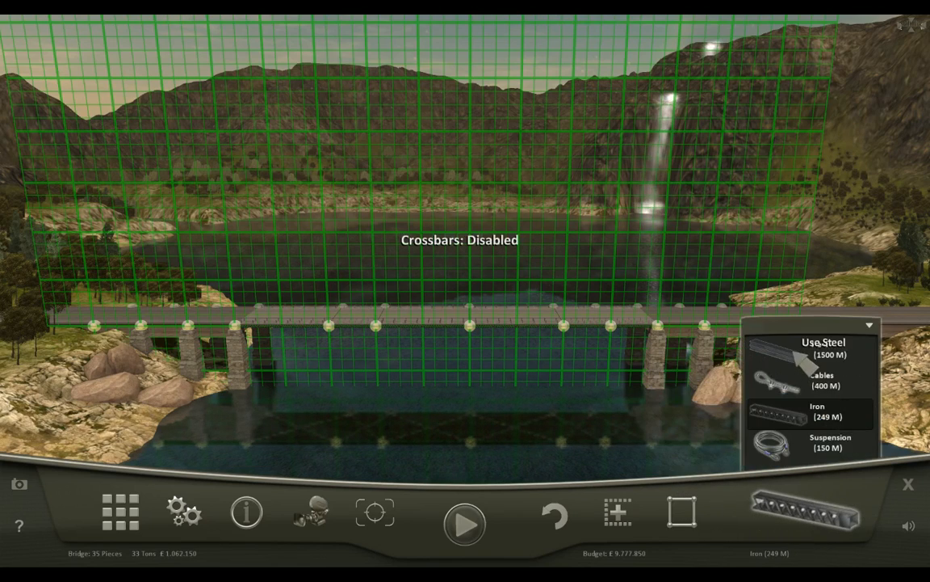
{"action": "left_click", "coordinate": [822, 347]}
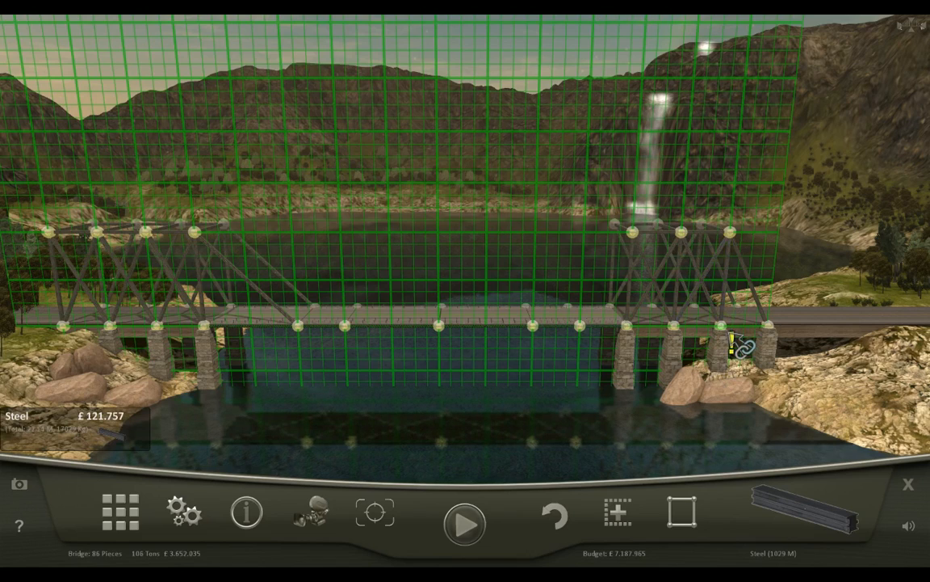
{"action": "mouse_move", "coordinate": [497, 258]}
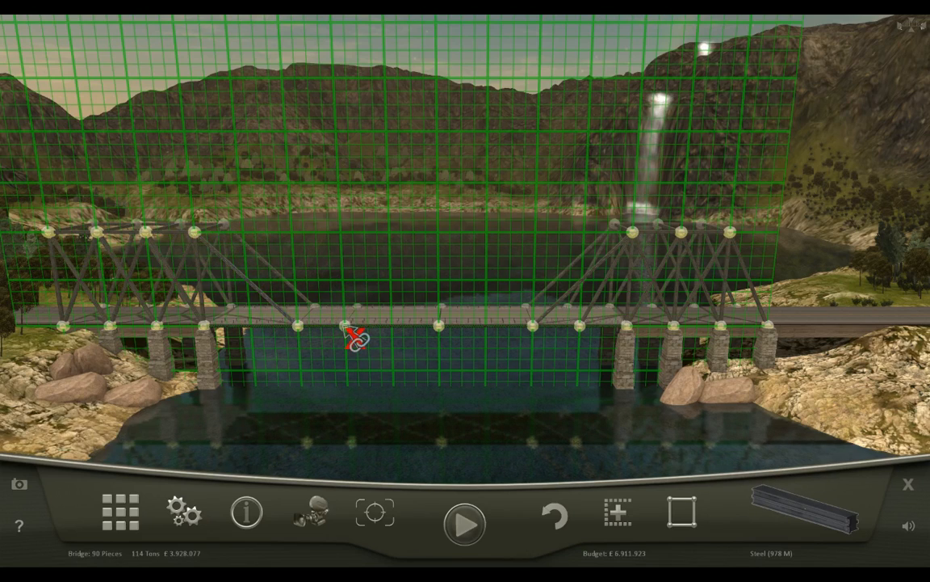
- Connect cable stays from the tower tops to the central deck joints
{"action": "left_click", "coordinate": [806, 512]}
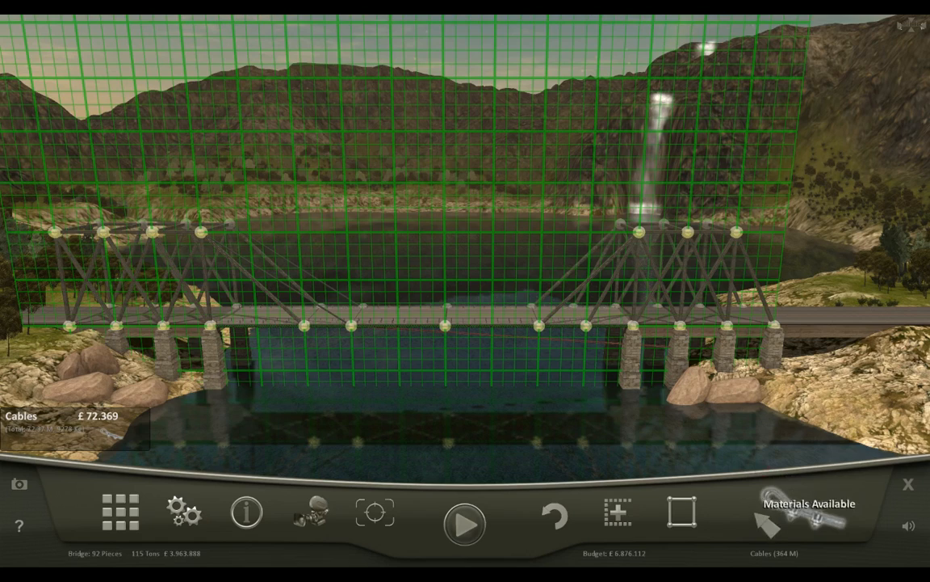
{"action": "left_click", "coordinate": [808, 521]}
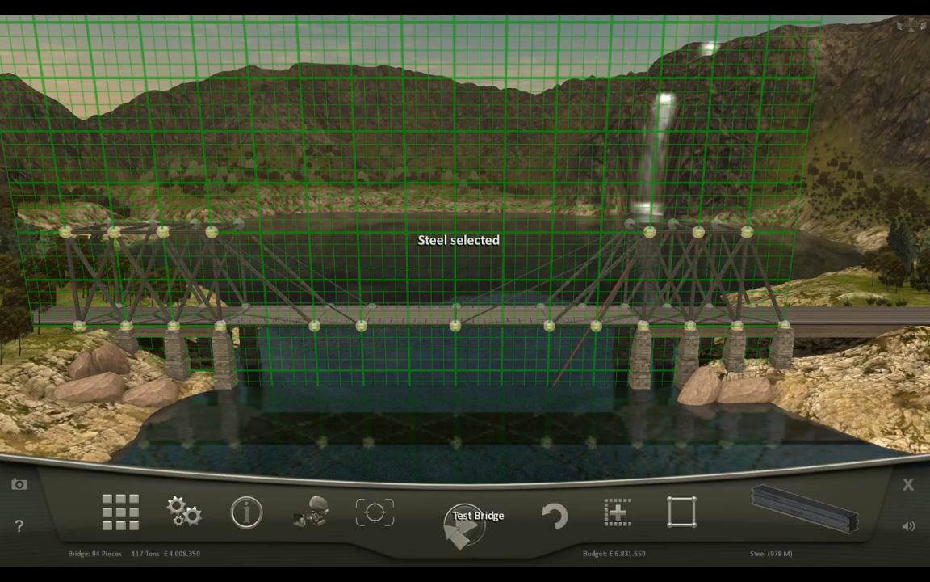
{"action": "left_click", "coordinate": [462, 516]}
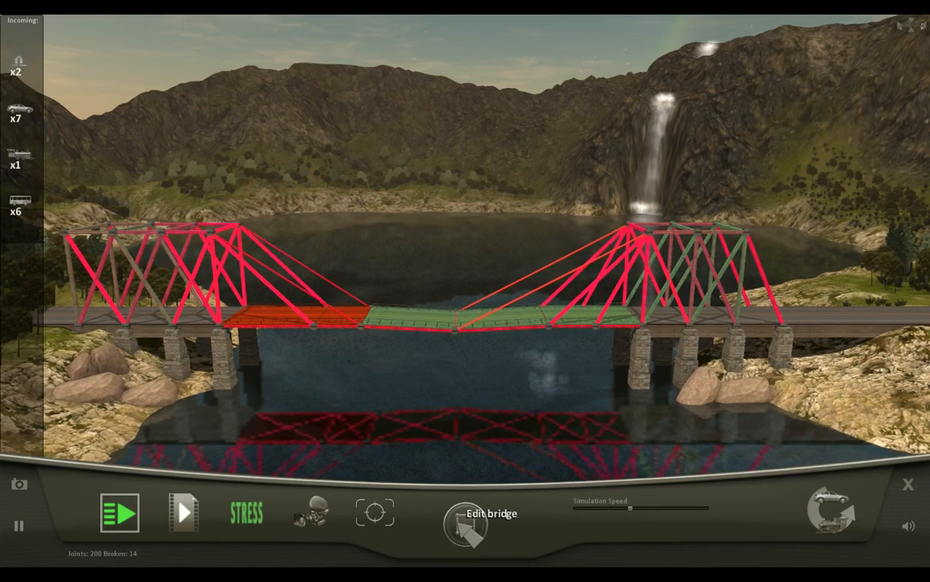
{"action": "left_click", "coordinate": [120, 511]}
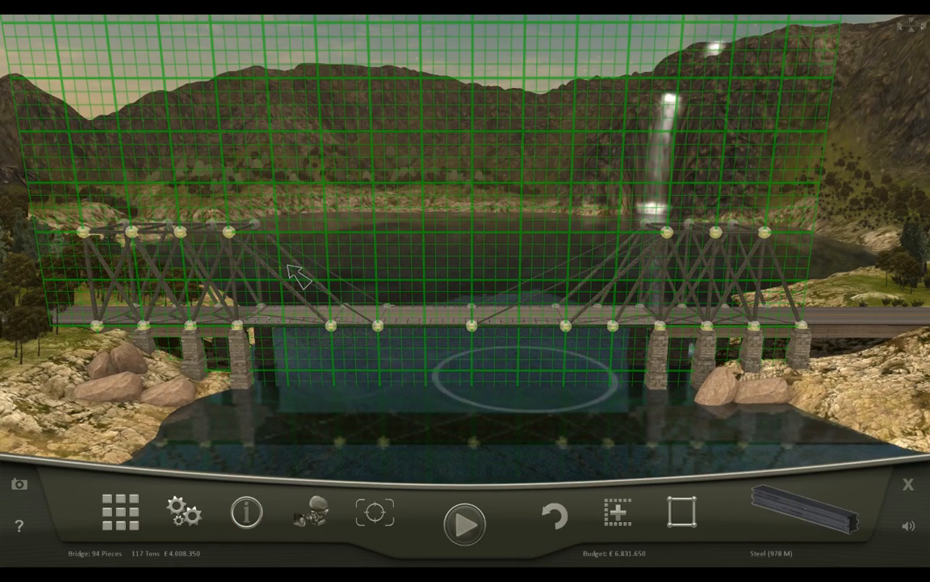
- Undo the cable stays and anchor a suspension cable at the right tower top
{"action": "left_click", "coordinate": [558, 514]}
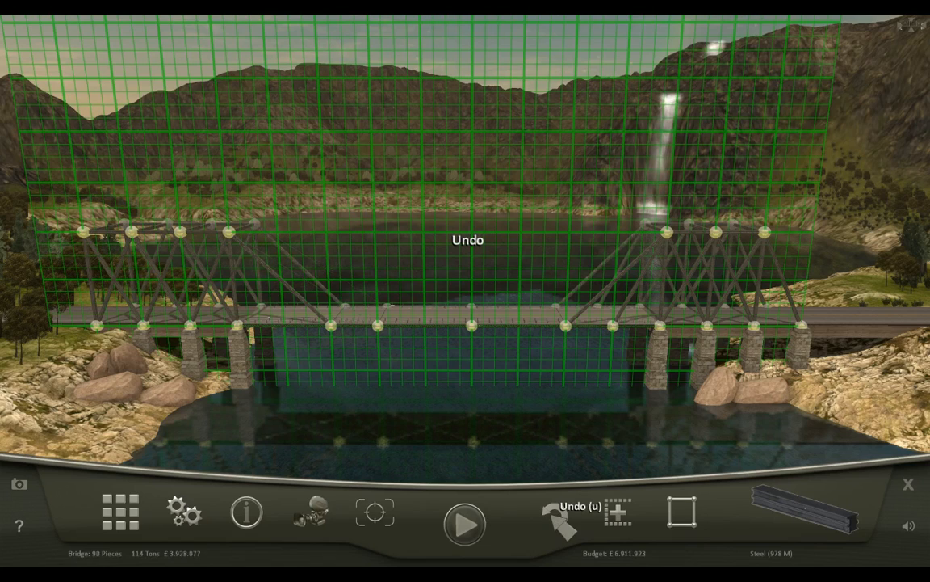
{"action": "left_click", "coordinate": [814, 523]}
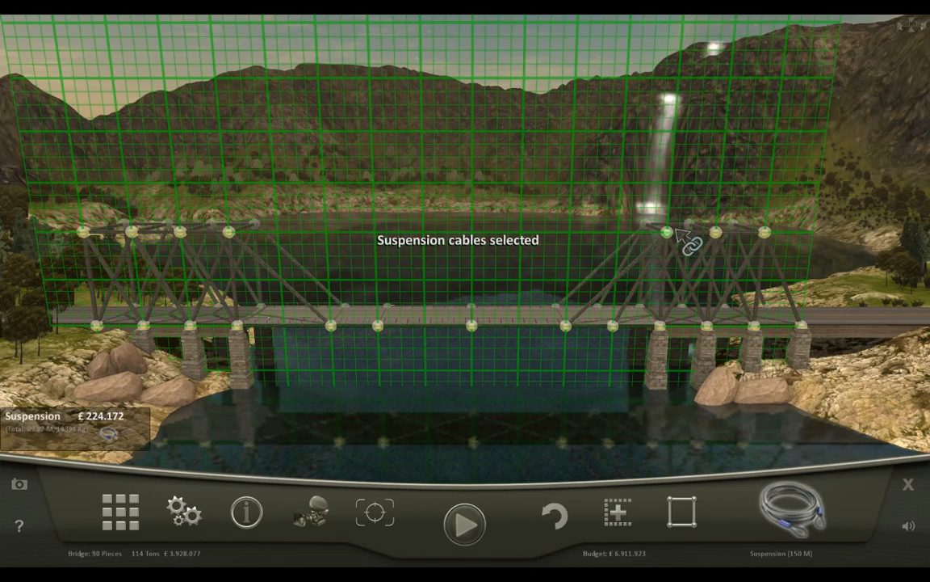
{"action": "left_click", "coordinate": [685, 234]}
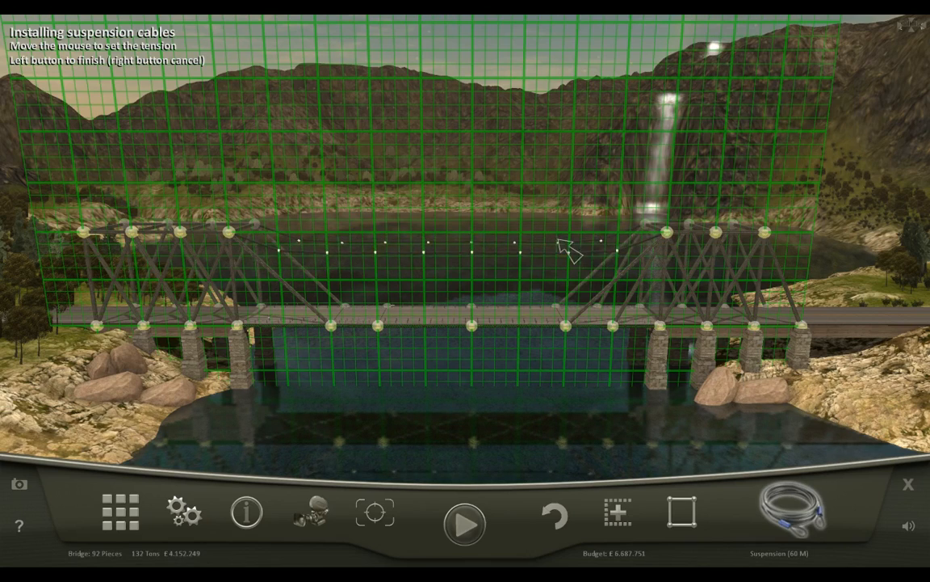
{"action": "mouse_move", "coordinate": [509, 150]}
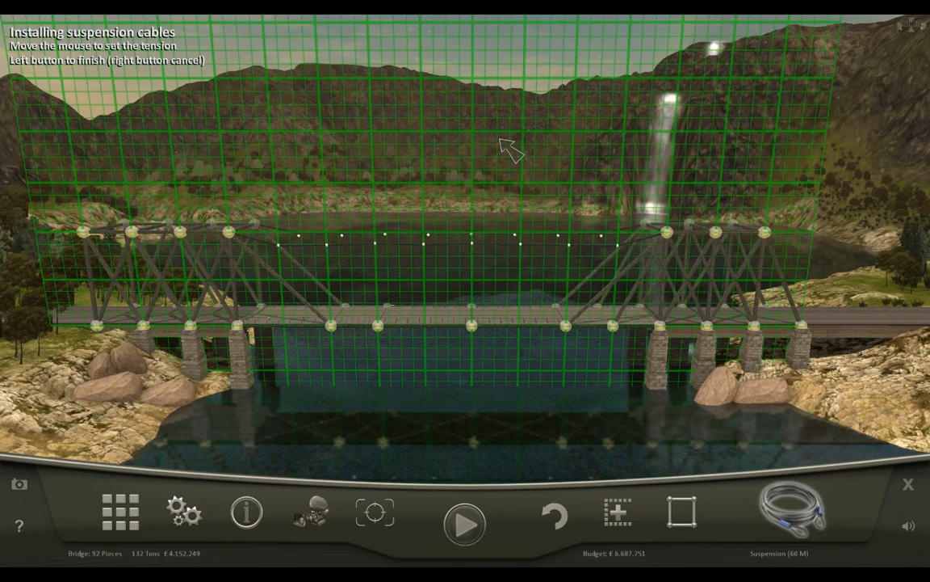
{"action": "mouse_move", "coordinate": [533, 412]}
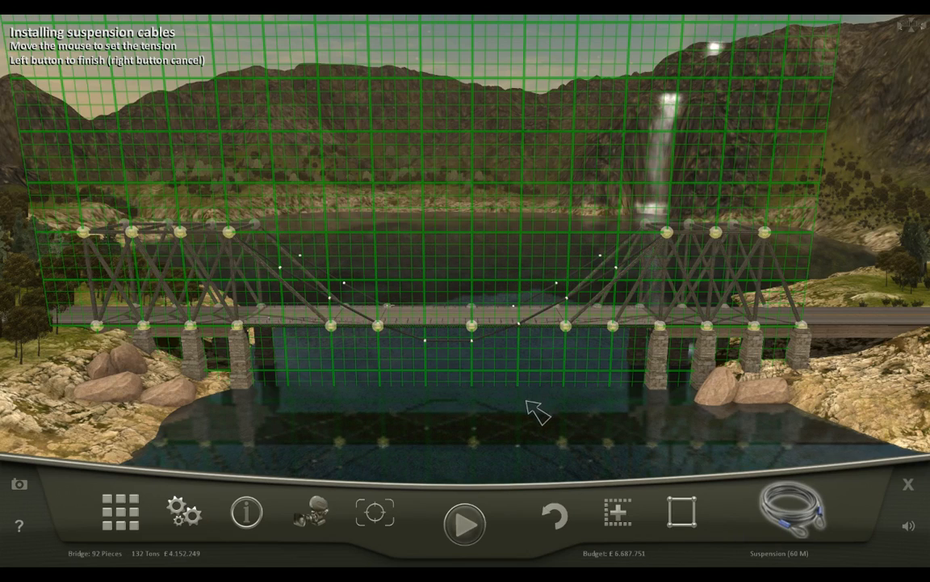
{"action": "mouse_move", "coordinate": [509, 282]}
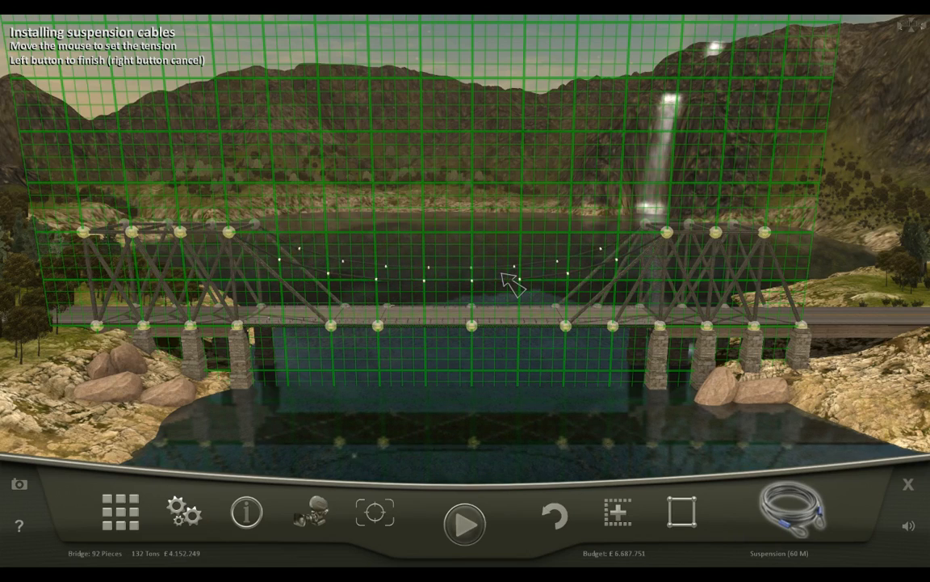
{"action": "mouse_move", "coordinate": [525, 266]}
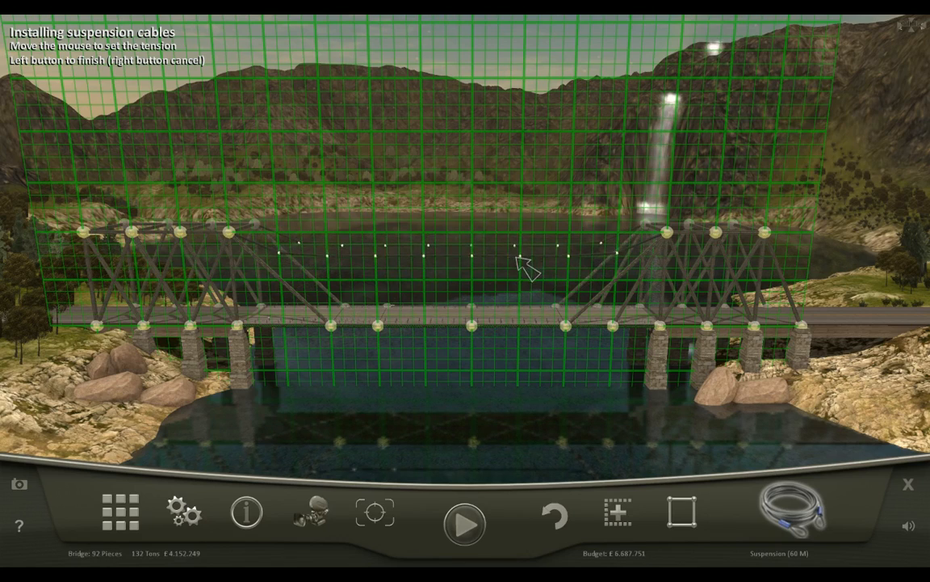
{"action": "mouse_move", "coordinate": [533, 287]}
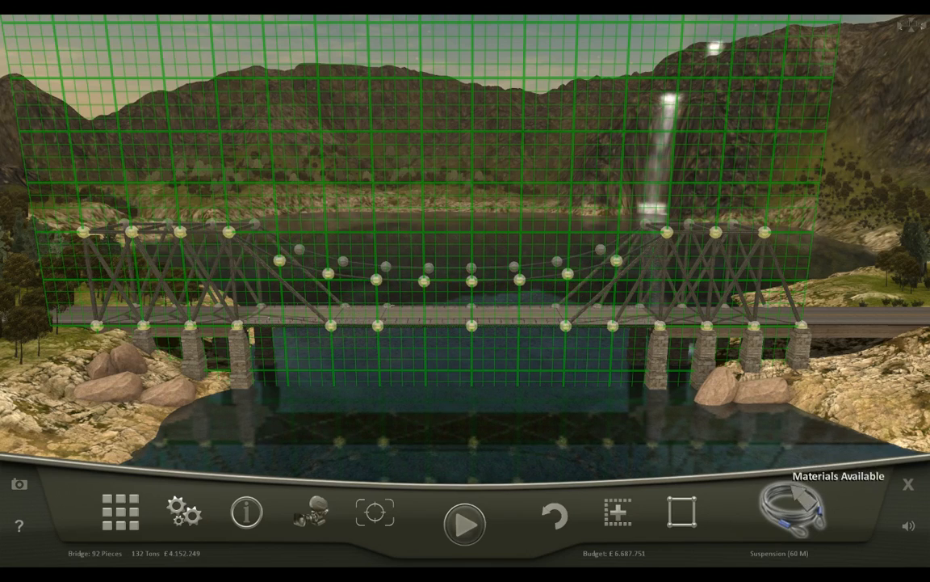
- Hang cables from the suspension line to the deck, then choose steel for tower peaks
{"action": "left_click", "coordinate": [803, 513]}
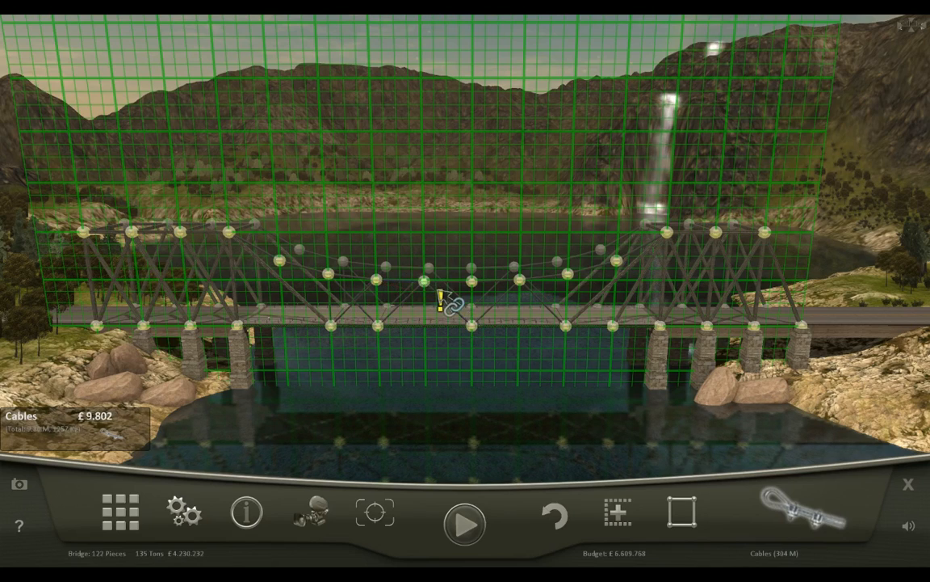
{"action": "left_click_drag", "start_coordinate": [432, 287], "coordinate": [472, 327]}
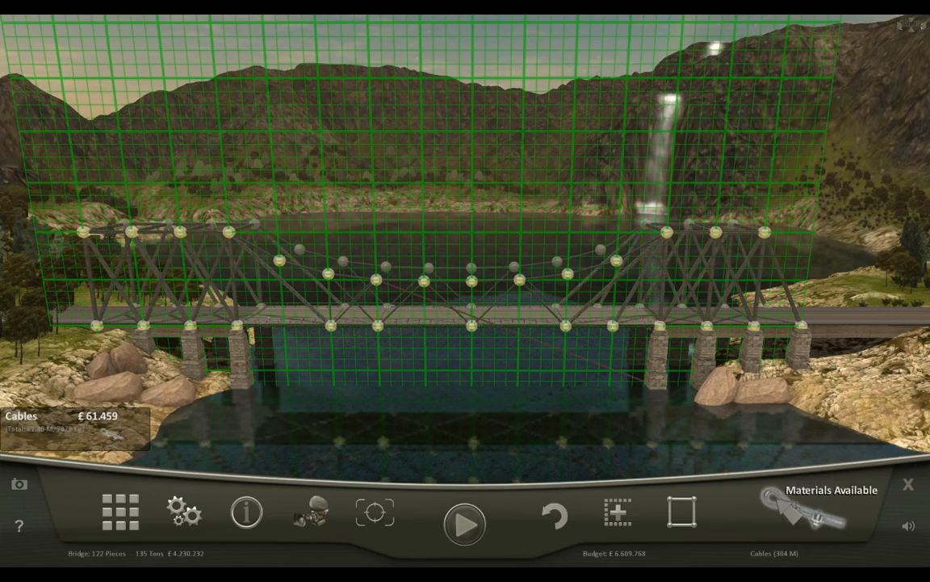
{"action": "left_click", "coordinate": [816, 514]}
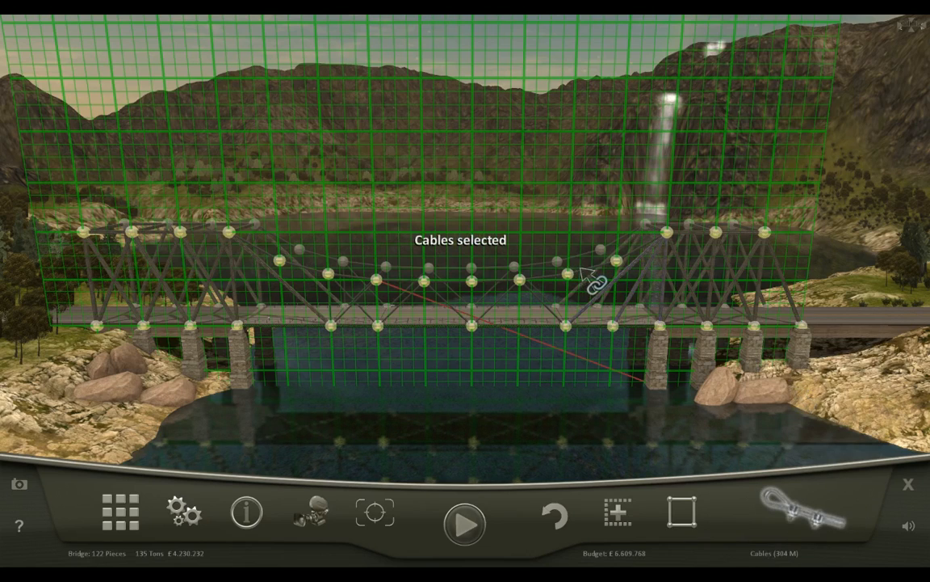
{"action": "mouse_move", "coordinate": [630, 339]}
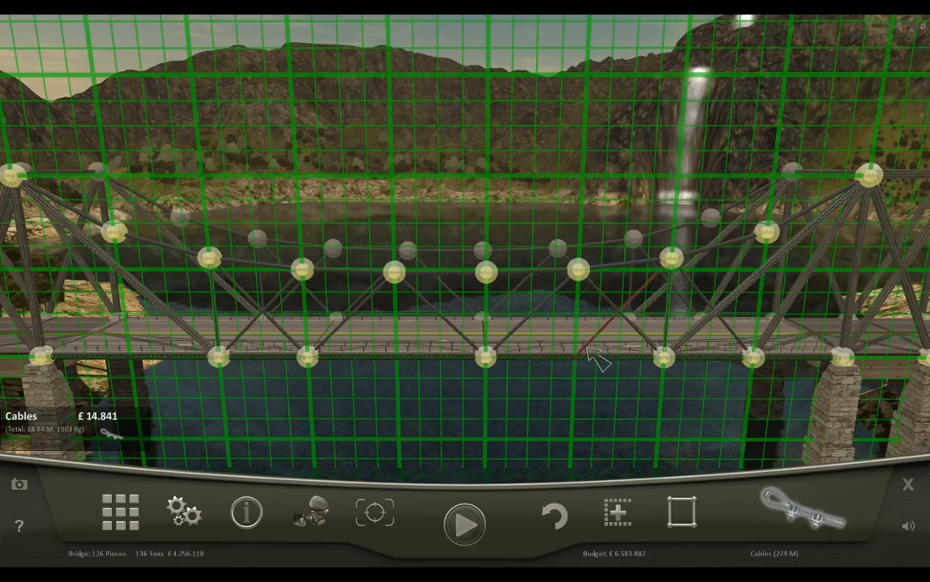
{"action": "left_click", "coordinate": [602, 353]}
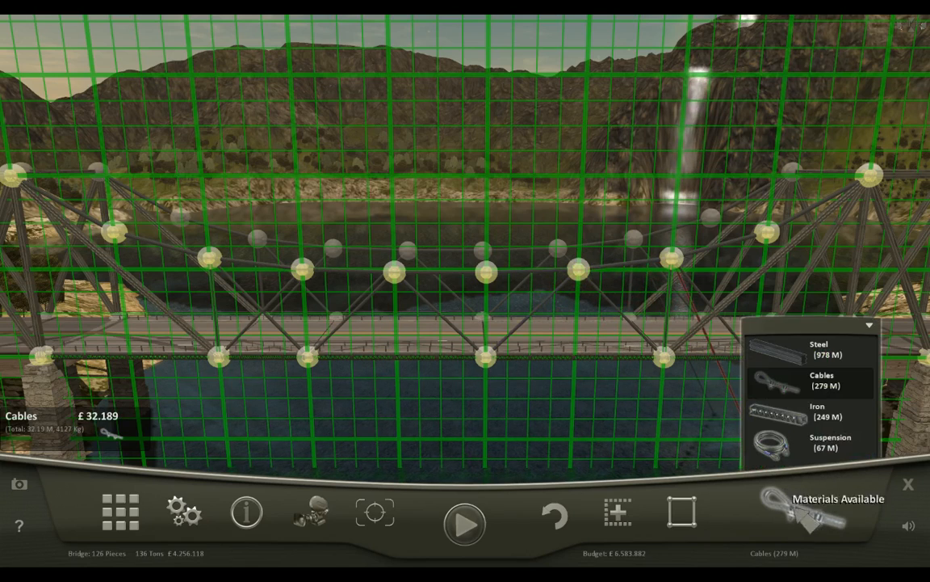
{"action": "left_click", "coordinate": [818, 411]}
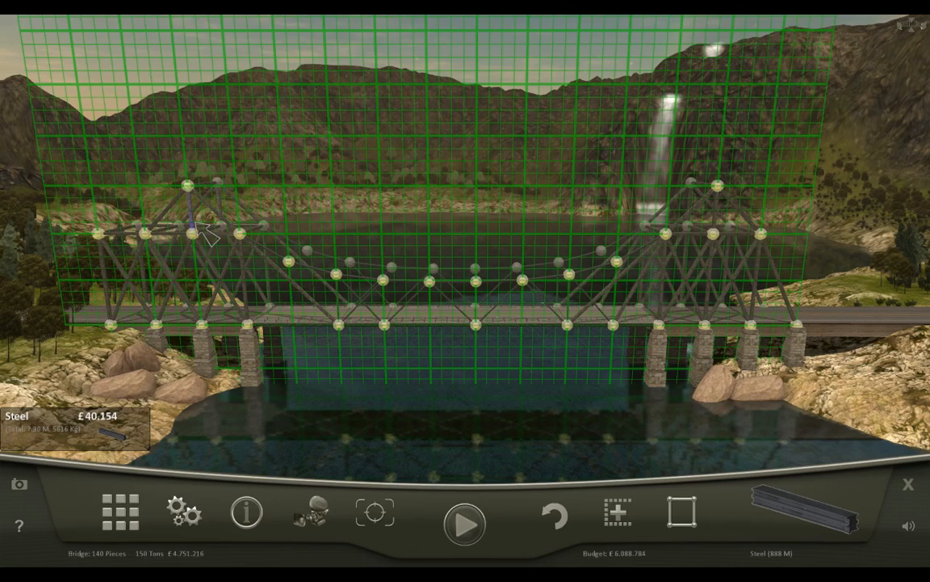
- Start the traffic simulation on the suspension bridge with the Stress view on
{"action": "left_click", "coordinate": [463, 525]}
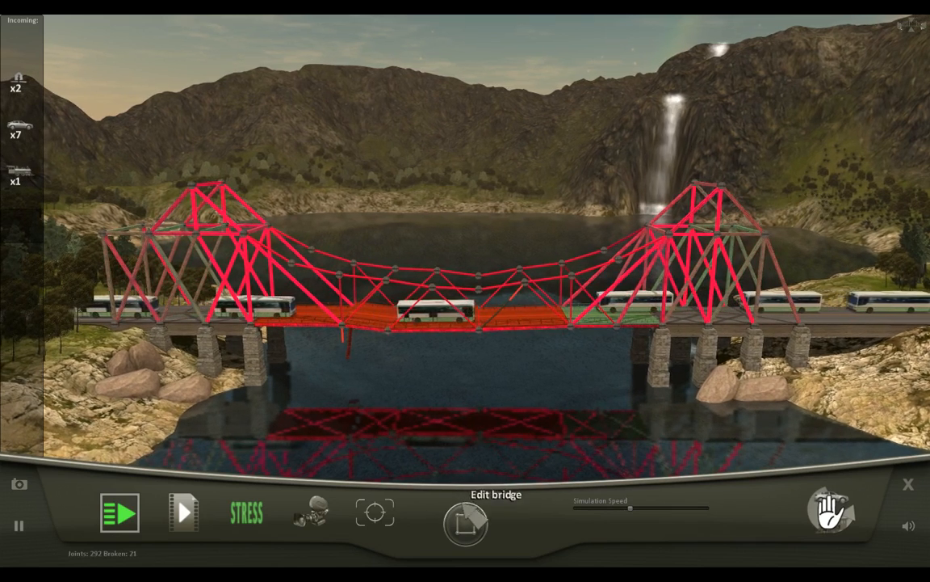
- Return to editing the bridge and pick suspension cables as the material
{"action": "left_click", "coordinate": [465, 523]}
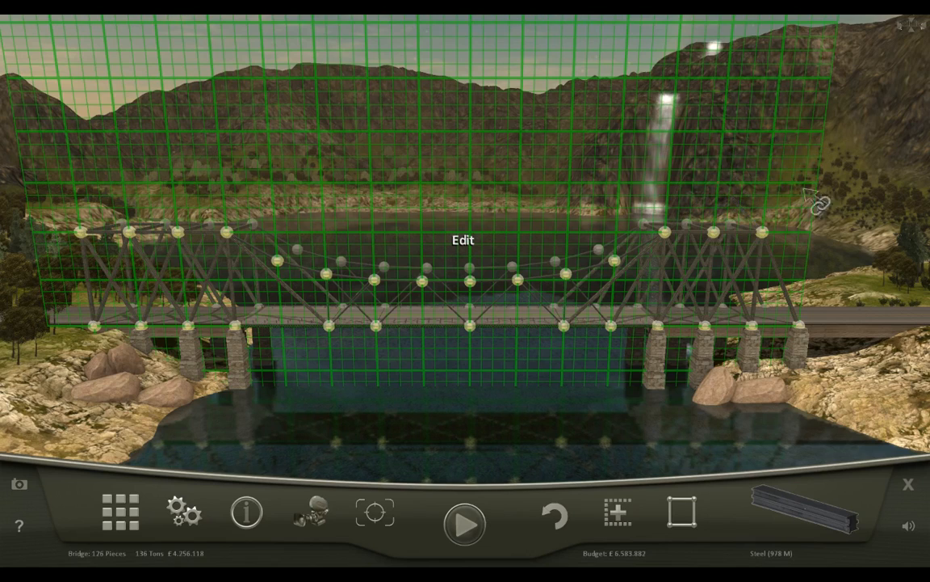
{"action": "mouse_move", "coordinate": [755, 441]}
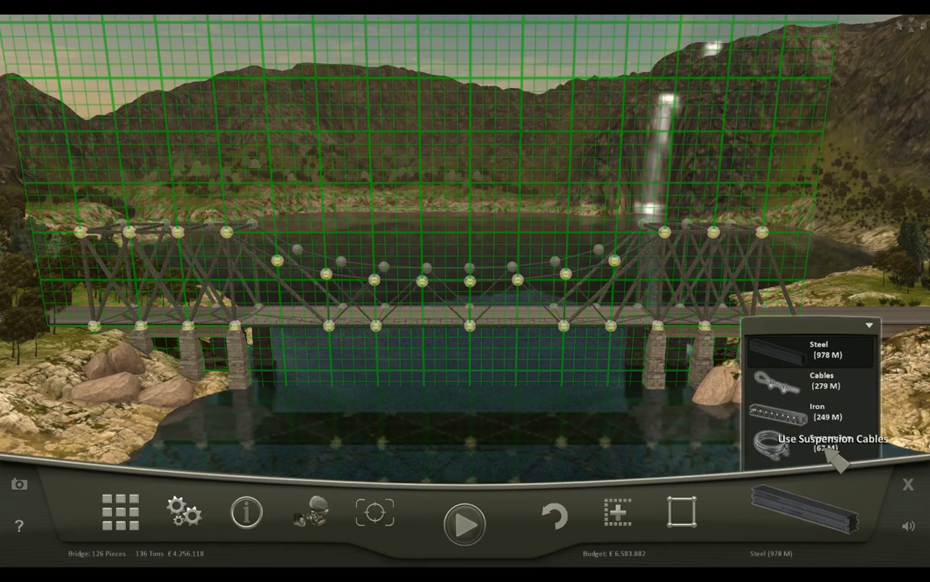
{"action": "left_click", "coordinate": [463, 525]}
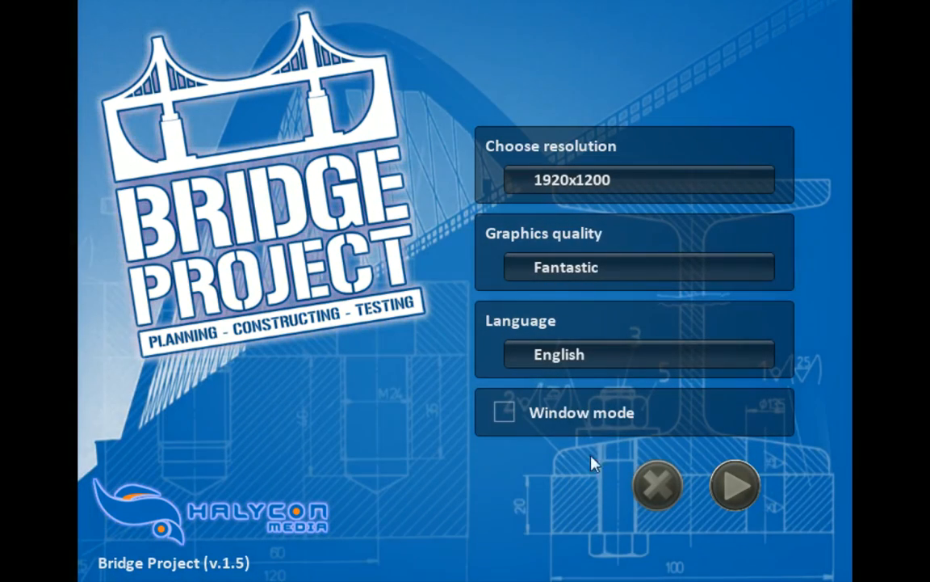
- Launch the game at 1920x1200 with Fantastic graphics in English
{"action": "left_click", "coordinate": [733, 484]}
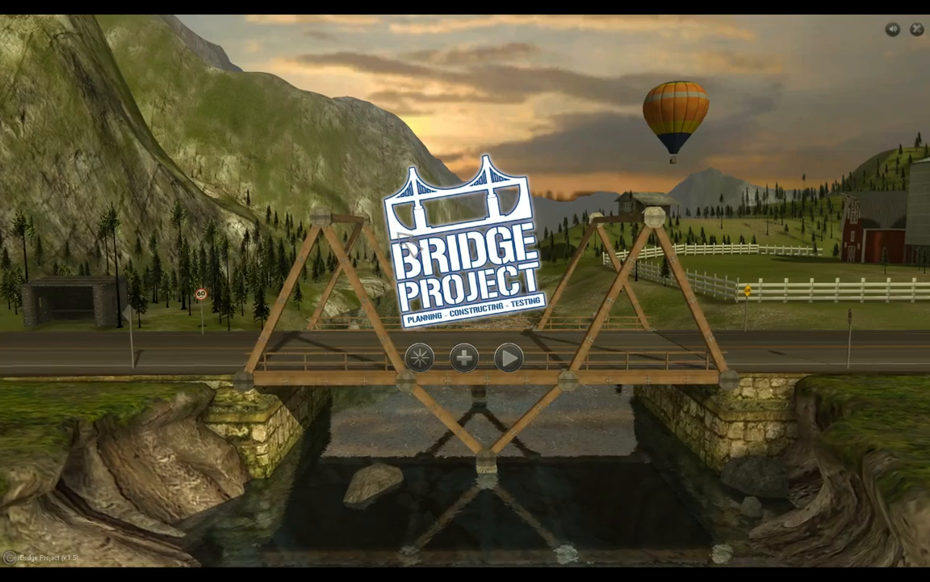
{"action": "mouse_move", "coordinate": [511, 357]}
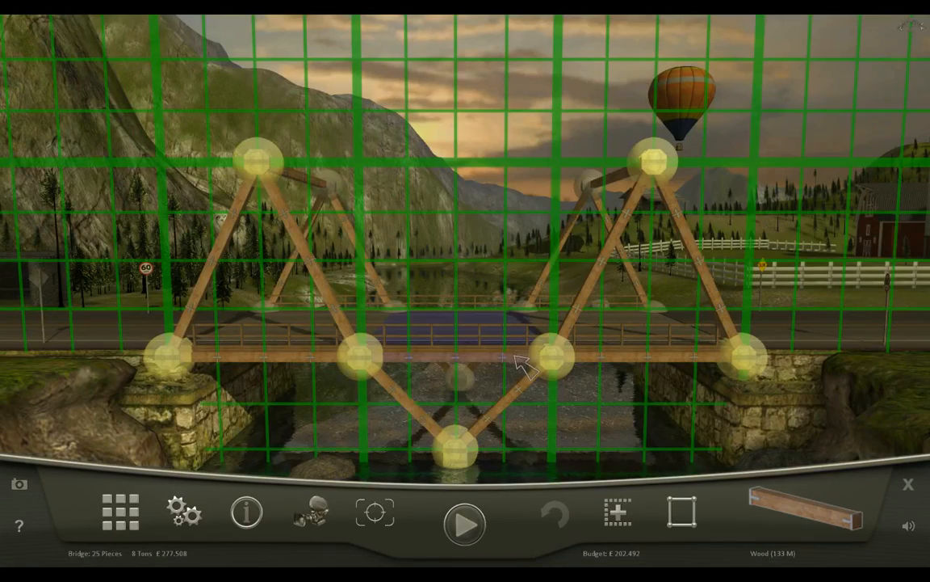
- Test the Rural #1 bridge, continue past its 1.202 score, and pick City map #2
{"action": "left_click", "coordinate": [464, 525]}
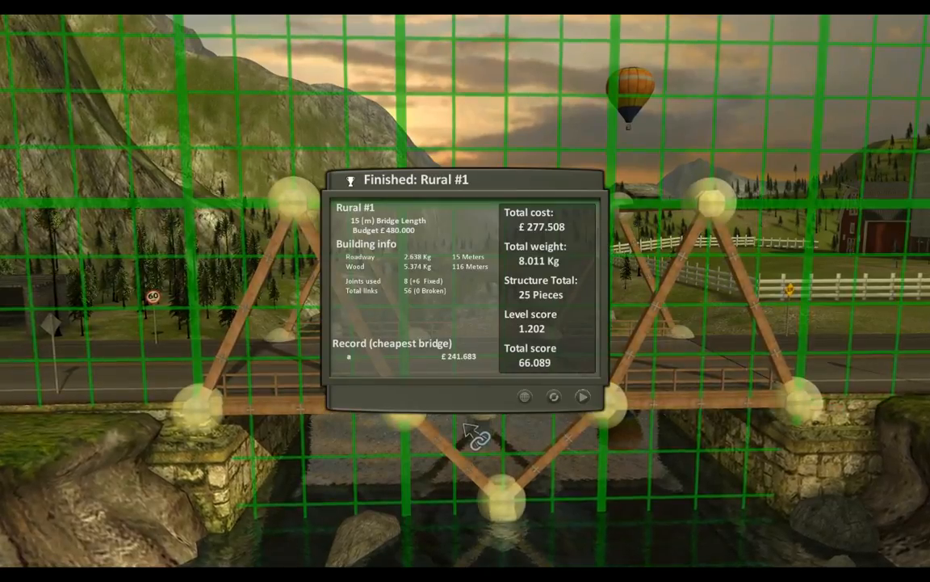
{"action": "left_click", "coordinate": [582, 395]}
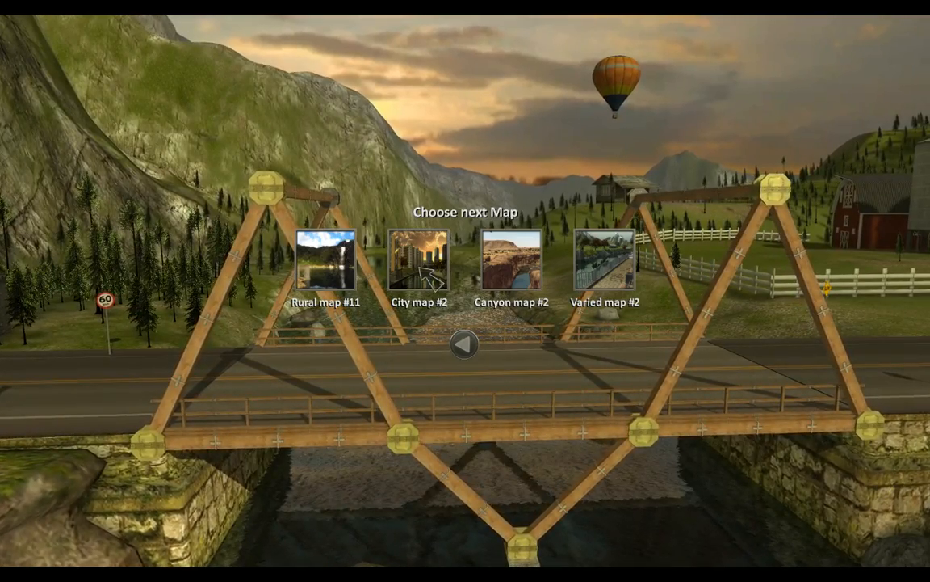
{"action": "left_click", "coordinate": [419, 261]}
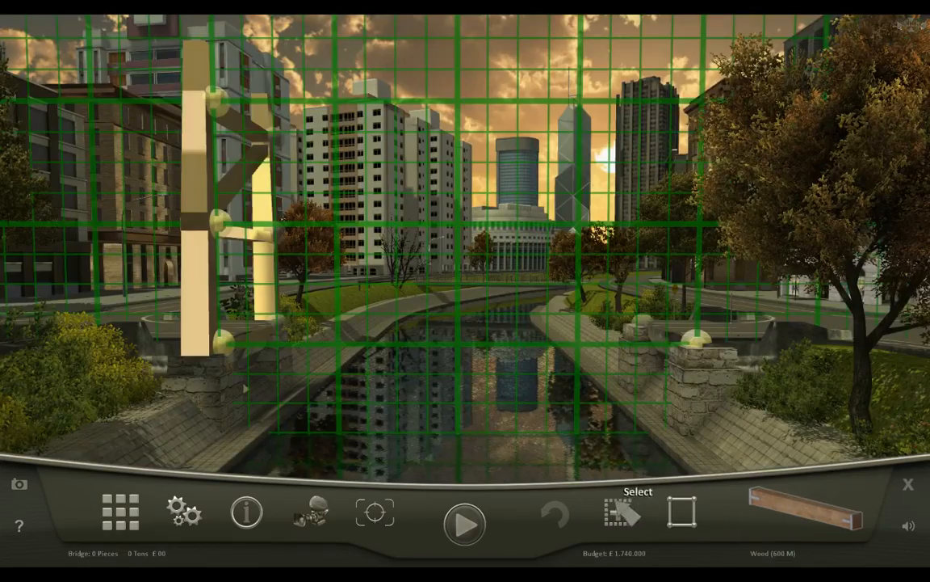
- Build a wooden X-braced truss over the city canal, undoing a misplaced beam
{"action": "left_click", "coordinate": [812, 517]}
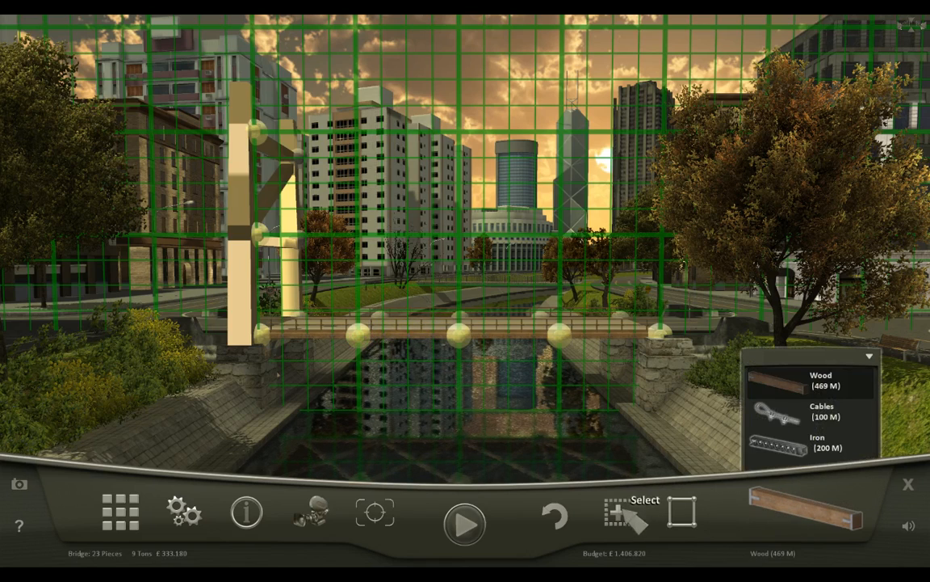
{"action": "left_click", "coordinate": [617, 512]}
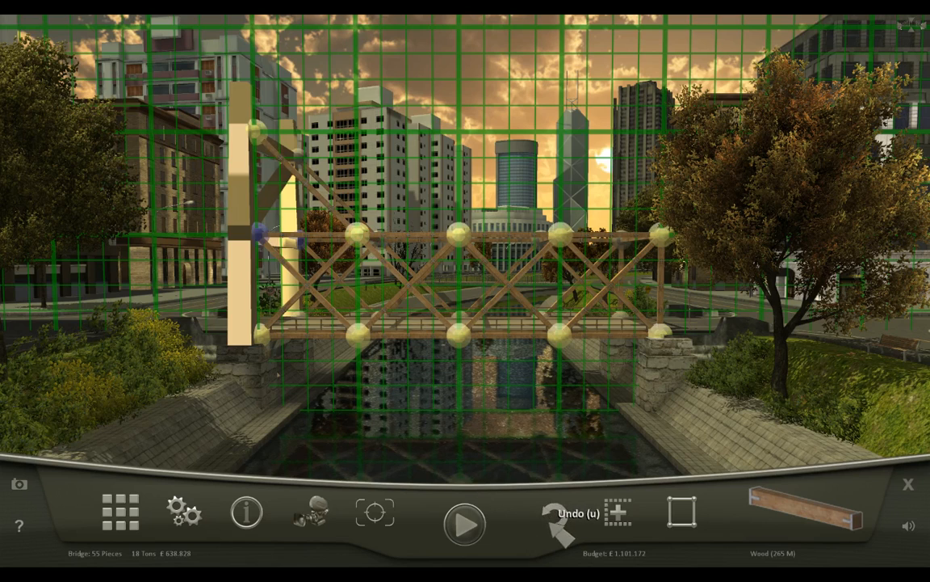
{"action": "left_click", "coordinate": [464, 524]}
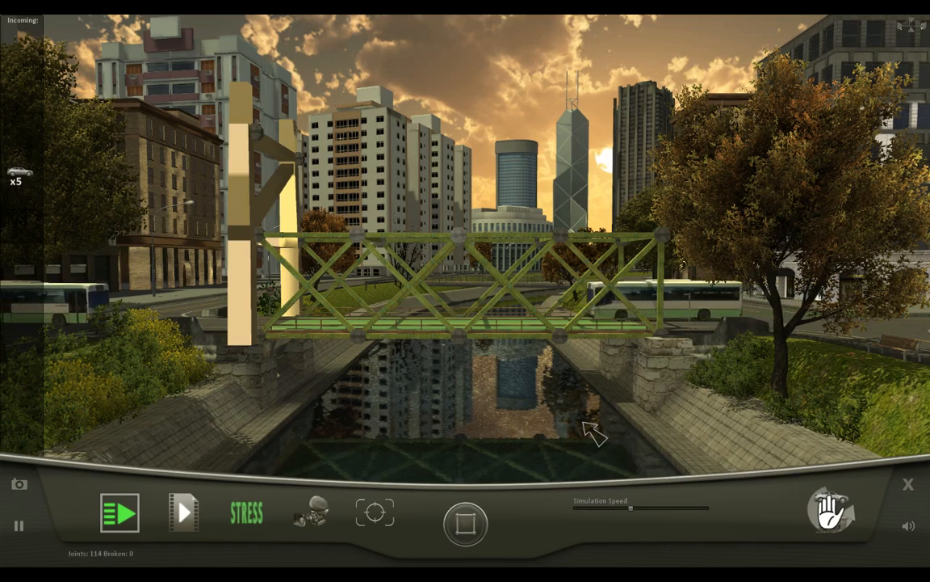
- Finish the City map #2 run and dismiss the £617.929 new-record notice
{"action": "left_click", "coordinate": [119, 512]}
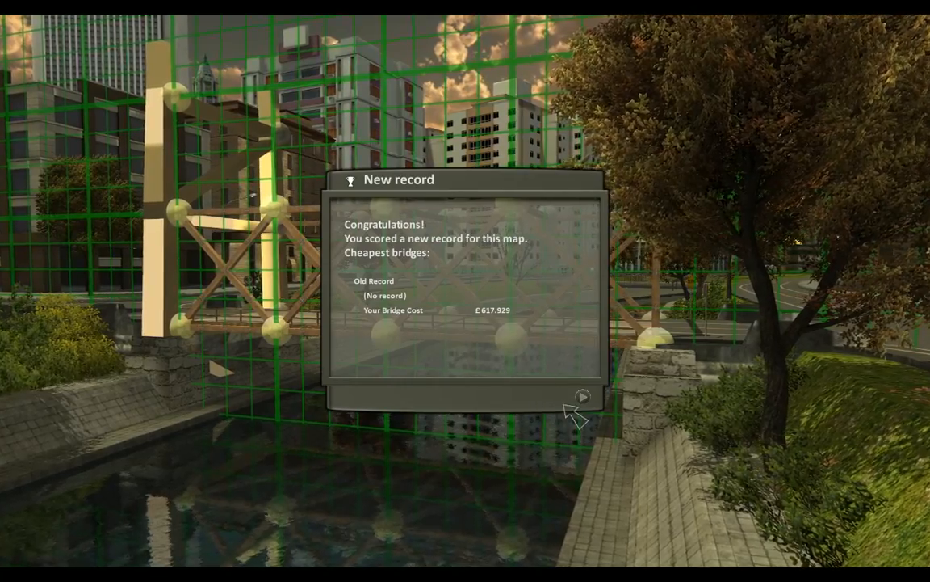
{"action": "left_click", "coordinate": [581, 395]}
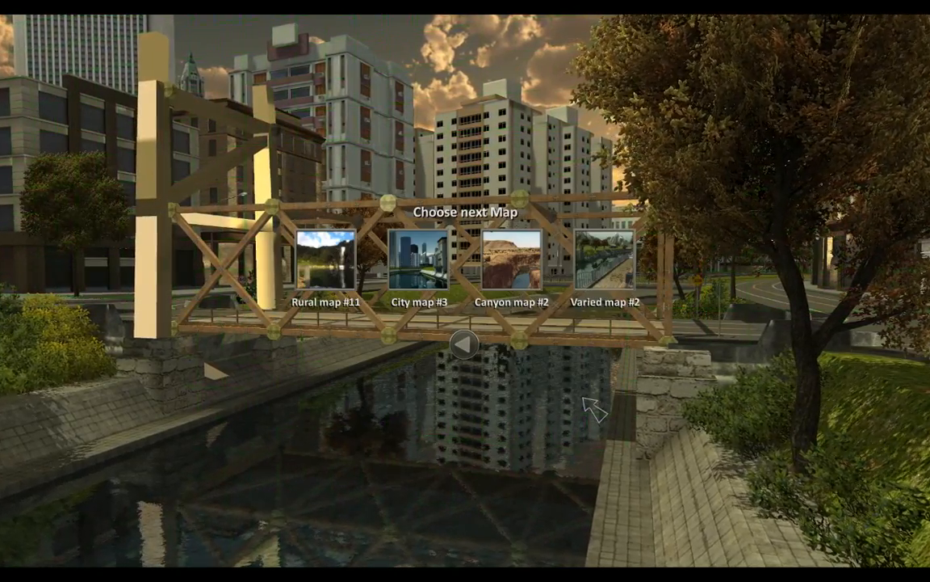
- Open Canyon map #2 with mirrored building on, build a truss, then request a map restart
{"action": "left_click", "coordinate": [511, 259]}
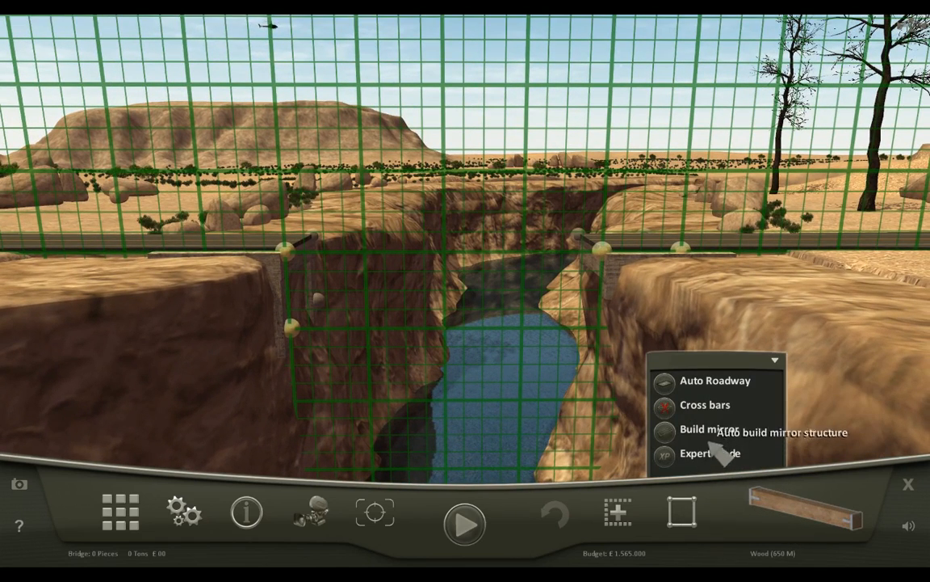
{"action": "left_click", "coordinate": [704, 405]}
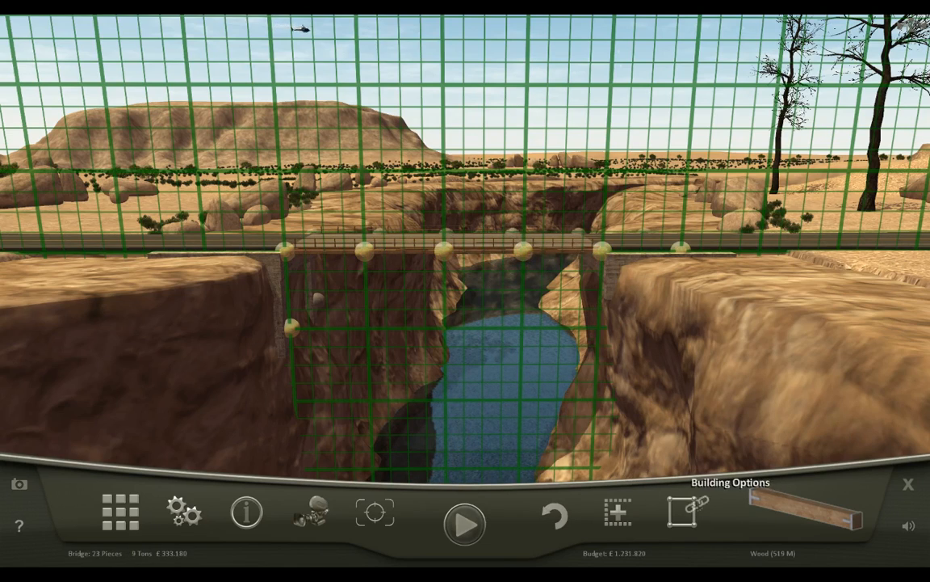
{"action": "left_click", "coordinate": [808, 517]}
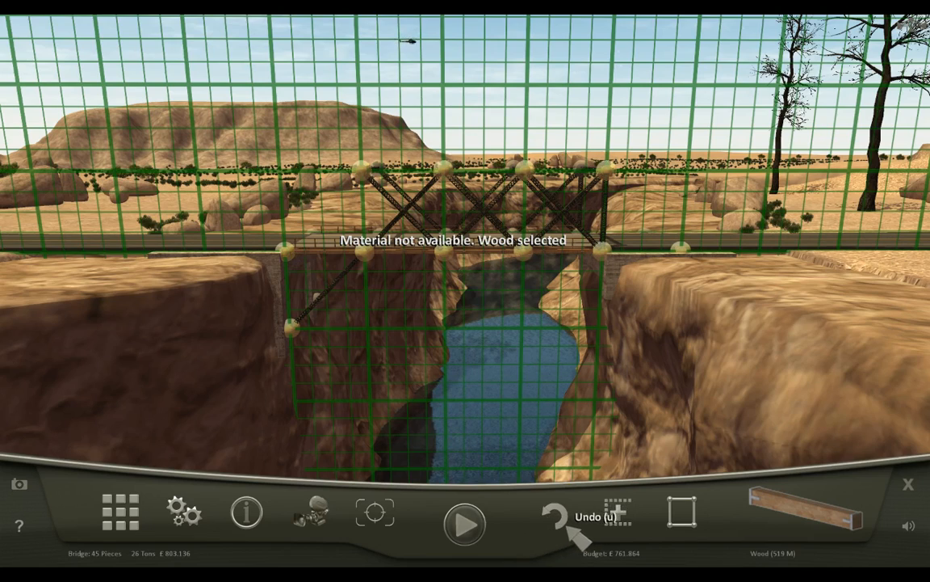
{"action": "left_click", "coordinate": [120, 512]}
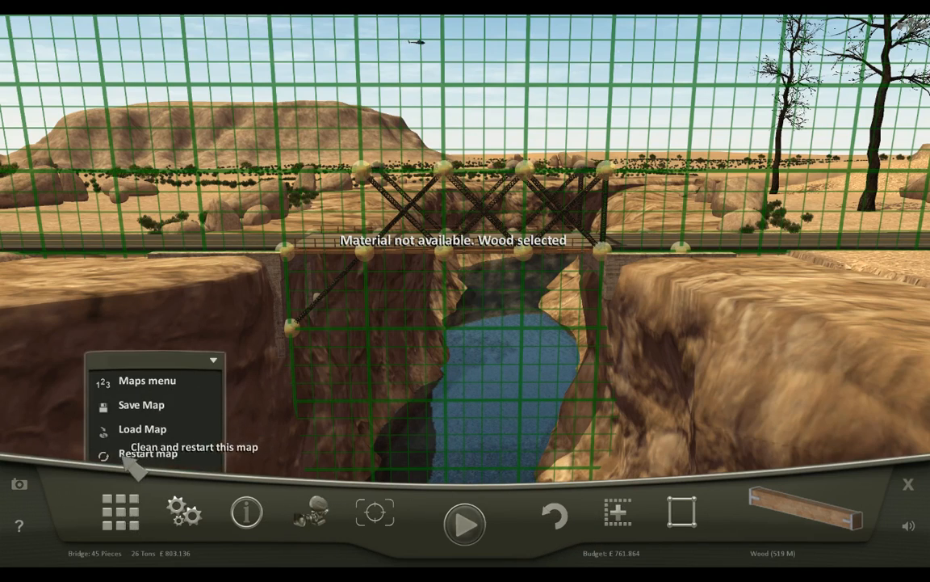
{"action": "left_click", "coordinate": [148, 453]}
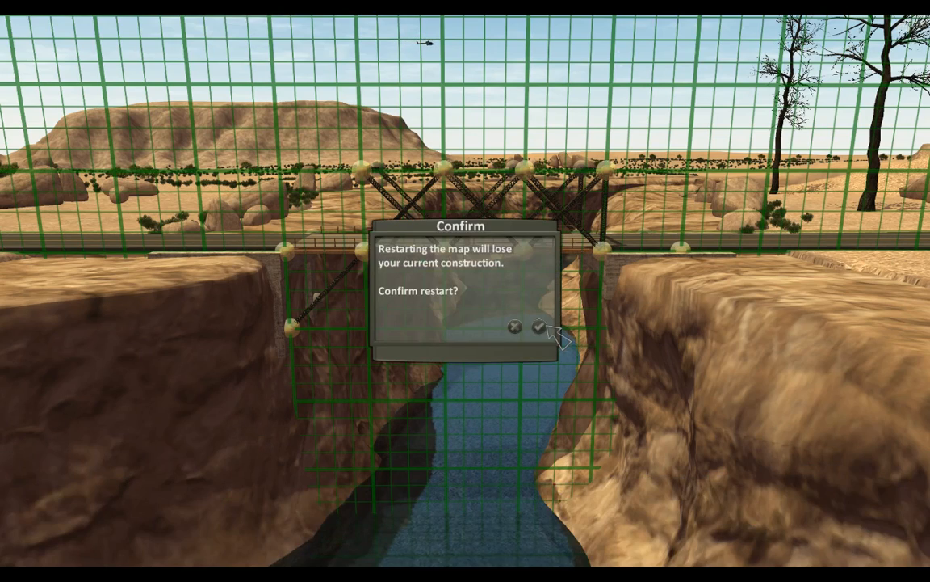
- Confirm the restart, enable auto cross bracing, and lay iron deck beams across the canyon
{"action": "left_click", "coordinate": [540, 328]}
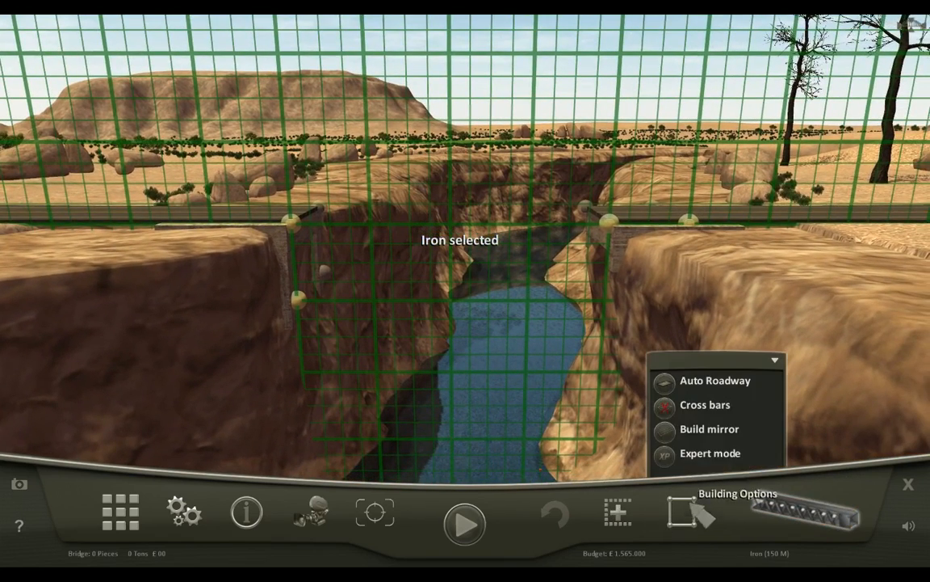
{"action": "left_click", "coordinate": [704, 405]}
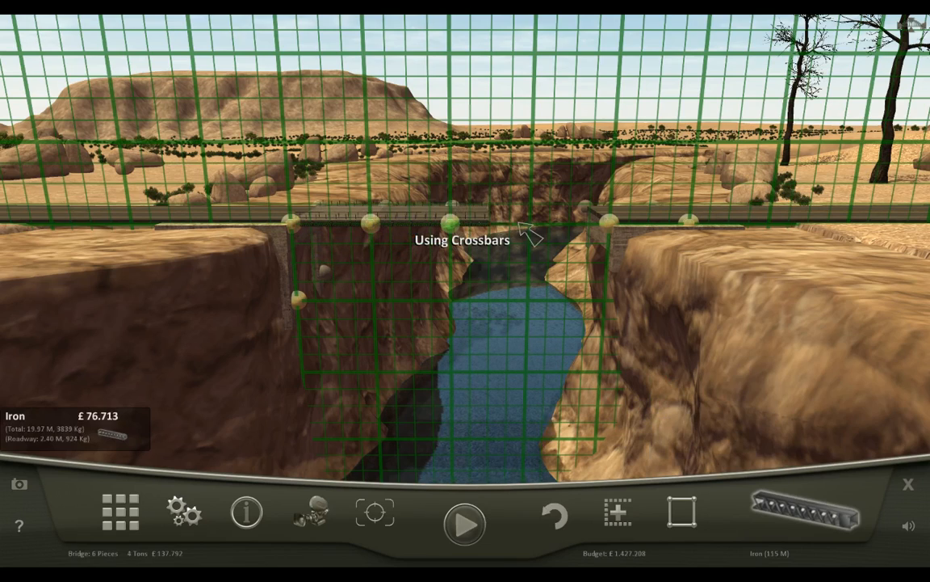
{"action": "left_click_drag", "start_coordinate": [533, 224], "coordinate": [630, 225]}
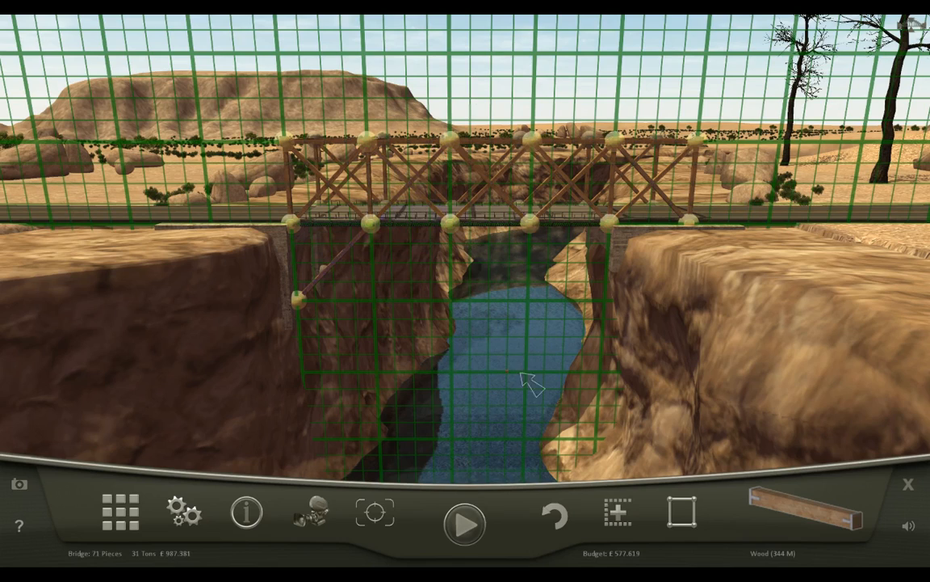
- Dismiss Canyon map #2's £987.381 new-record notice to reach the next-map choices
{"action": "left_click", "coordinate": [465, 525]}
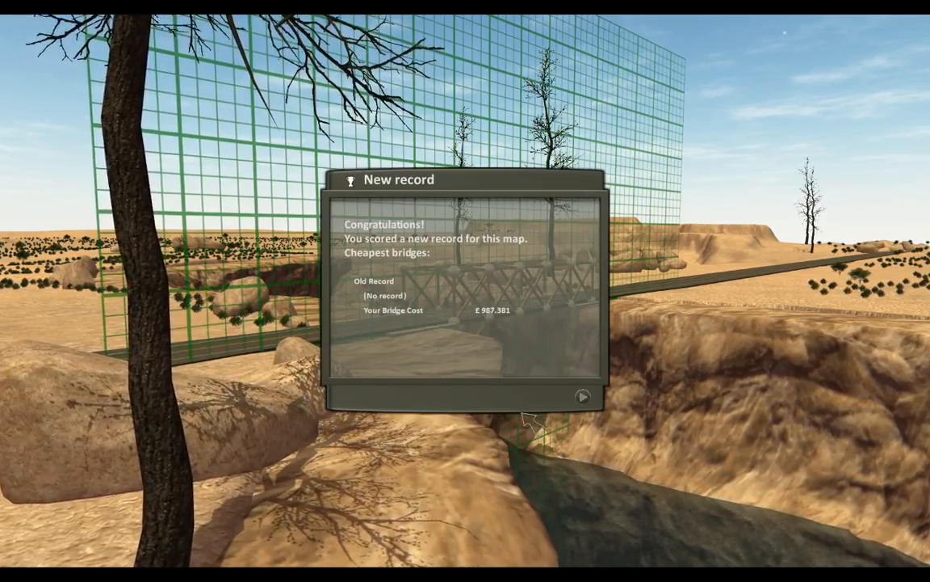
{"action": "left_click", "coordinate": [581, 396]}
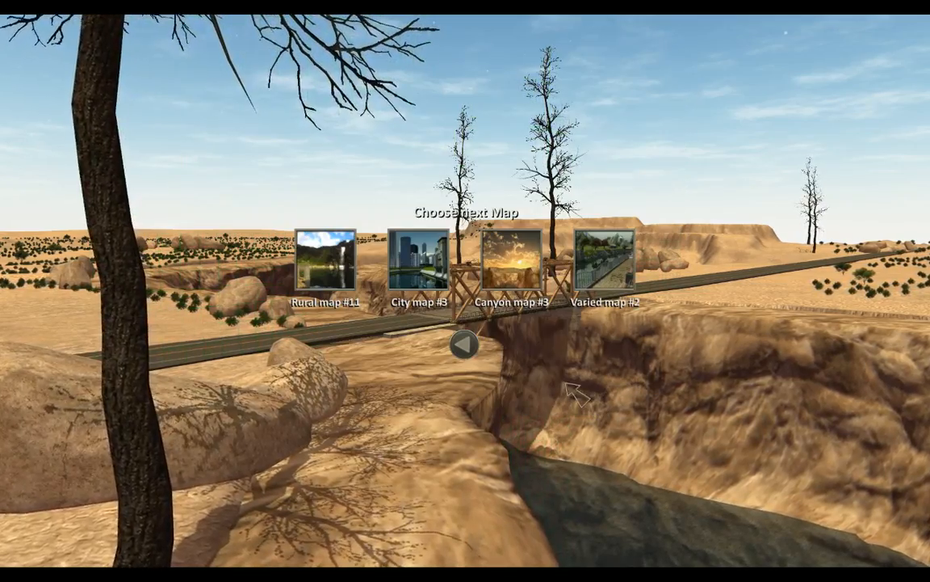
- Load City map #3, lay the river roadway deck, and switch to expert building mode
{"action": "left_click", "coordinate": [605, 258]}
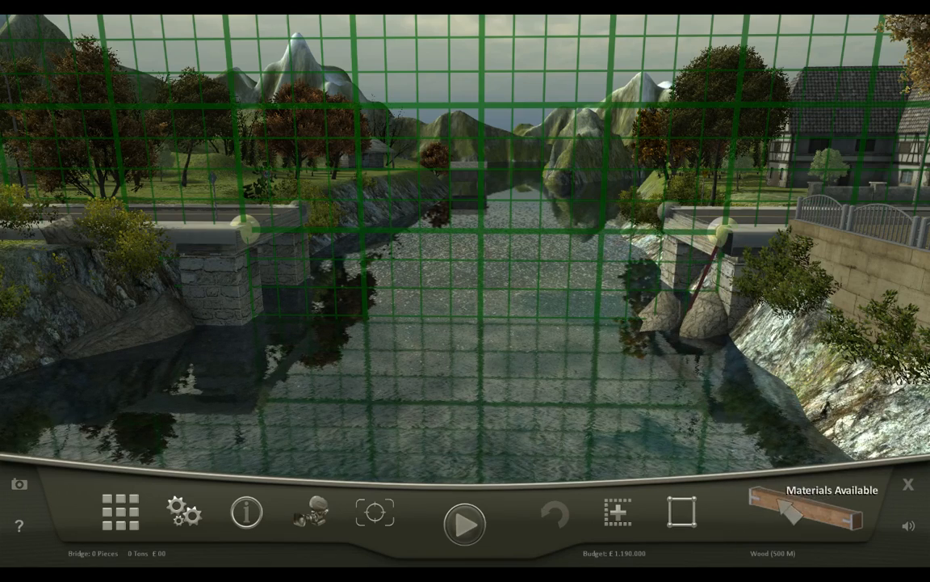
{"action": "left_click", "coordinate": [809, 518]}
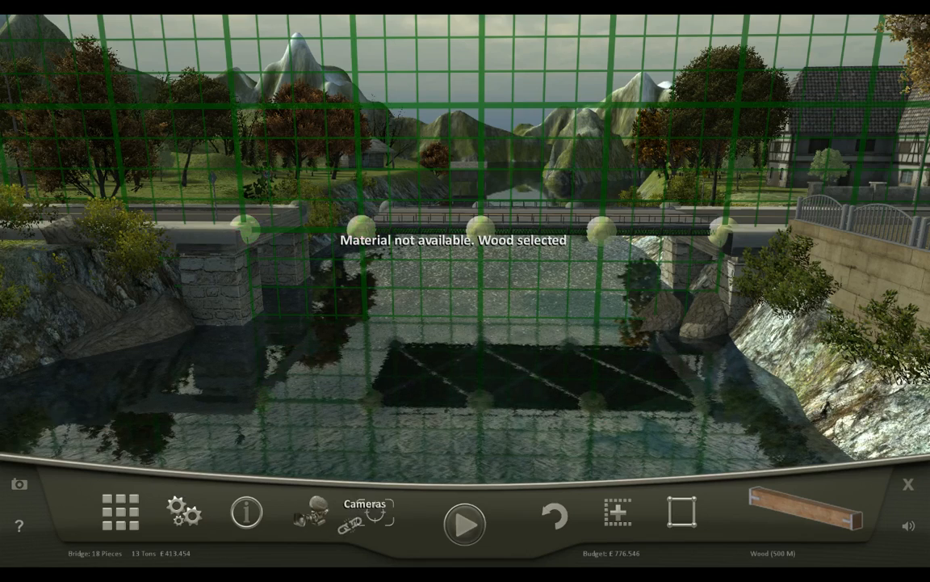
{"action": "left_click", "coordinate": [555, 513]}
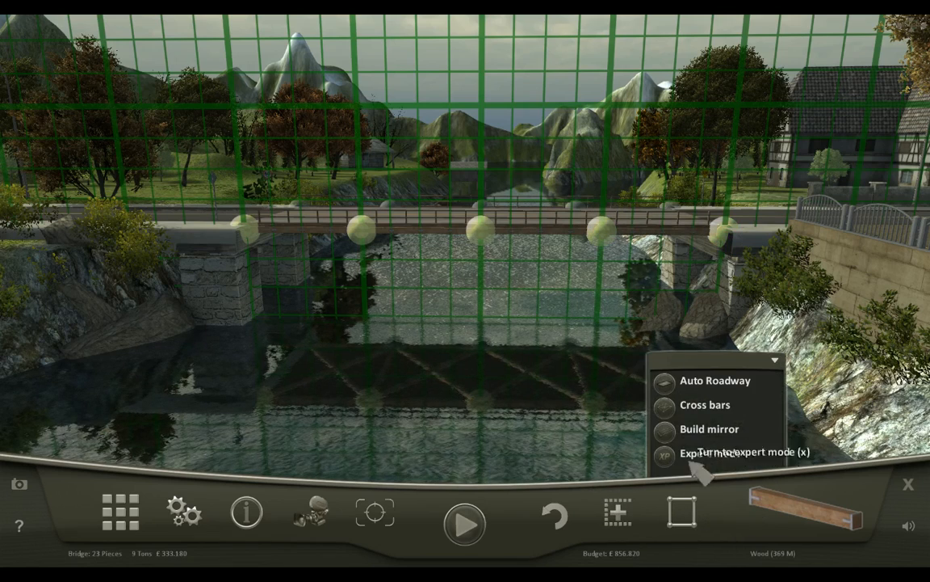
{"action": "left_click", "coordinate": [708, 404]}
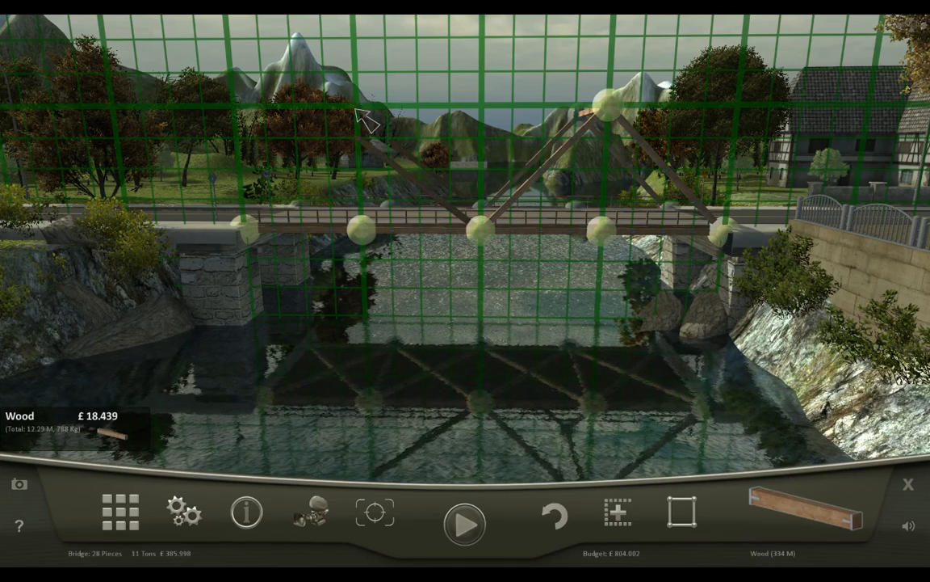
{"action": "mouse_move", "coordinate": [476, 234]}
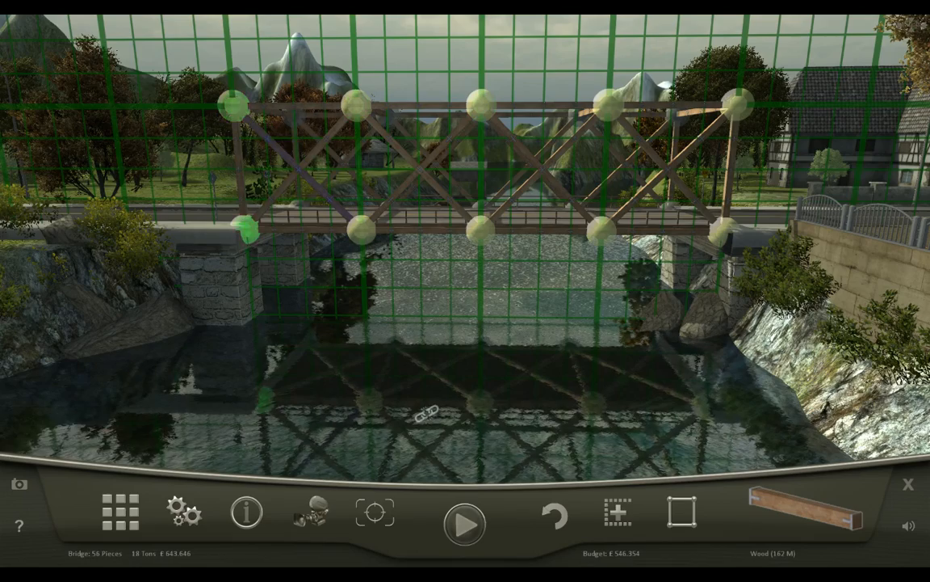
- Run City map #3's traffic test, earning a £643.646 cheapest-bridge record
{"action": "left_click", "coordinate": [464, 523]}
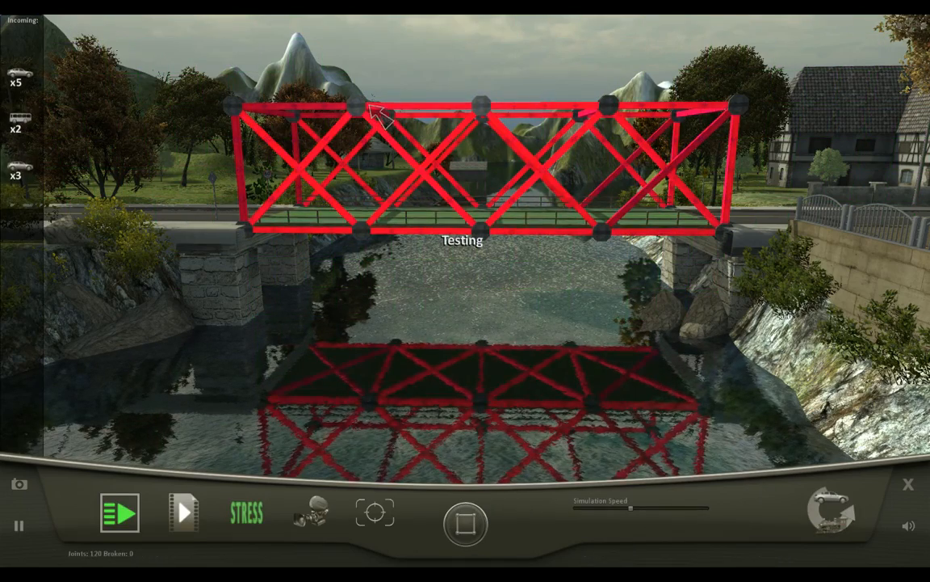
{"action": "mouse_move", "coordinate": [391, 69]}
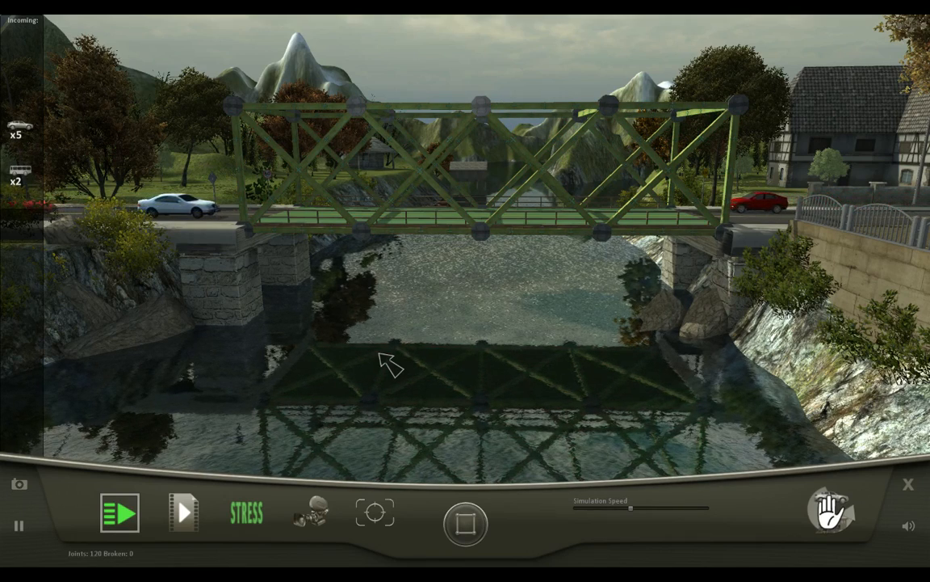
{"action": "left_click", "coordinate": [120, 512]}
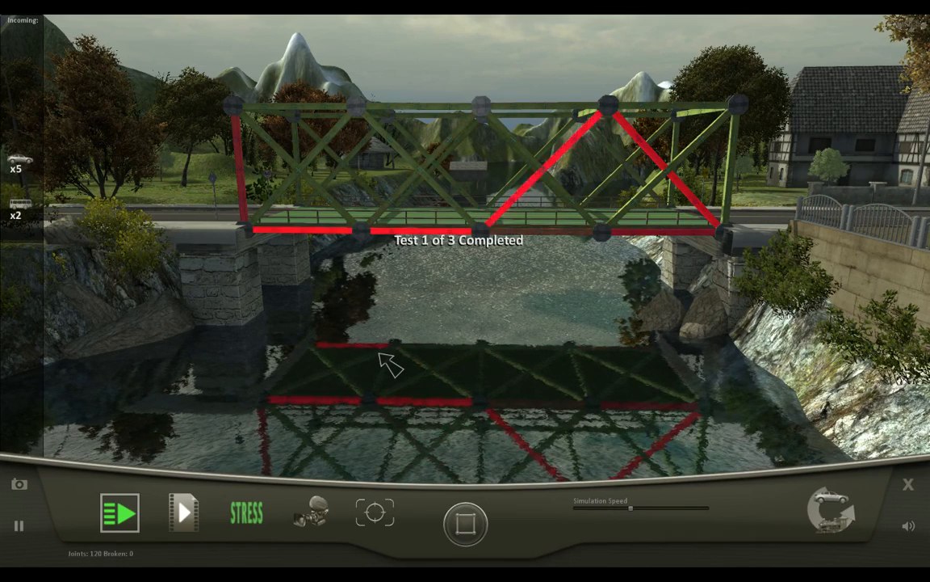
{"action": "left_click", "coordinate": [119, 512]}
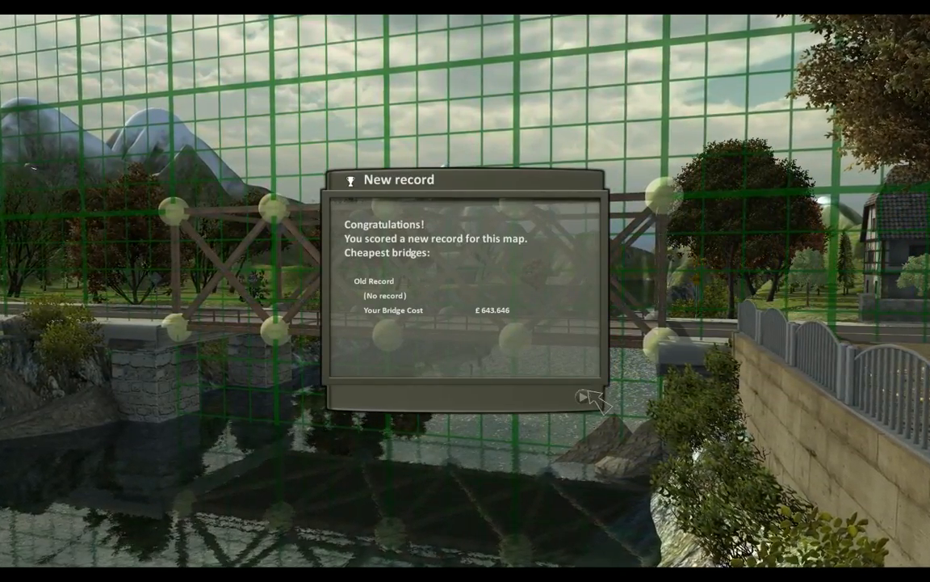
- Dismiss the city record notice and load Varied map #3
{"action": "left_click", "coordinate": [580, 395]}
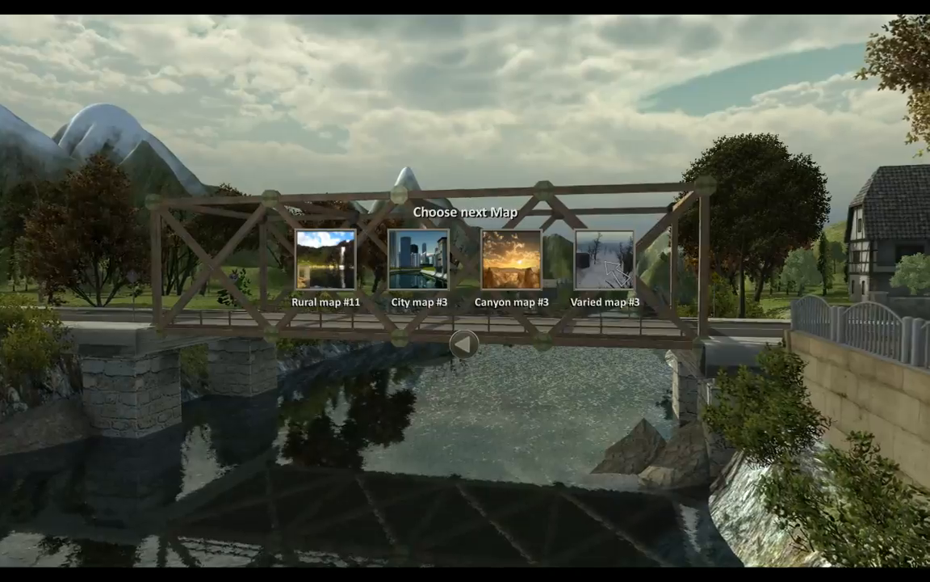
{"action": "left_click", "coordinate": [607, 263]}
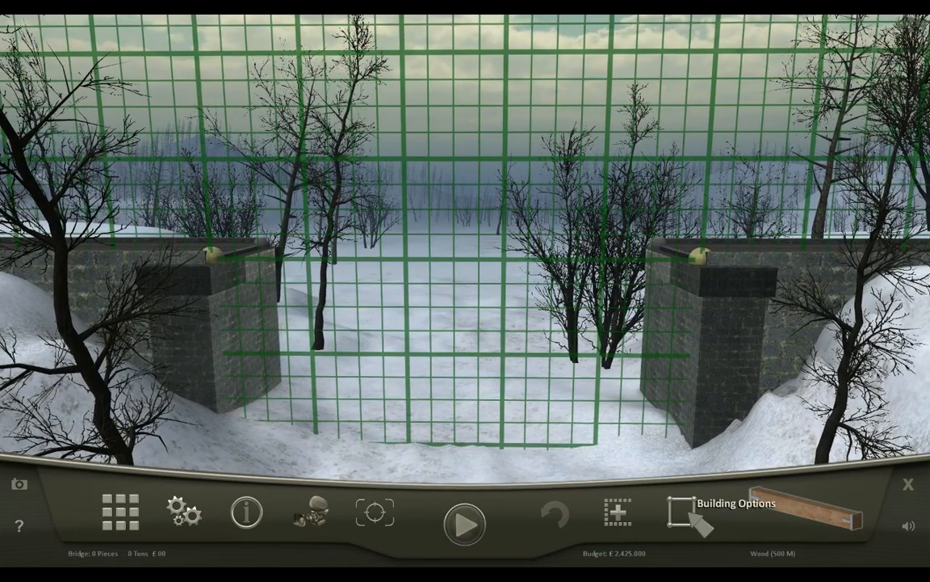
- Turn on automatic cross bracing in Building Options for the snowy-gap bridge
{"action": "left_click", "coordinate": [681, 511]}
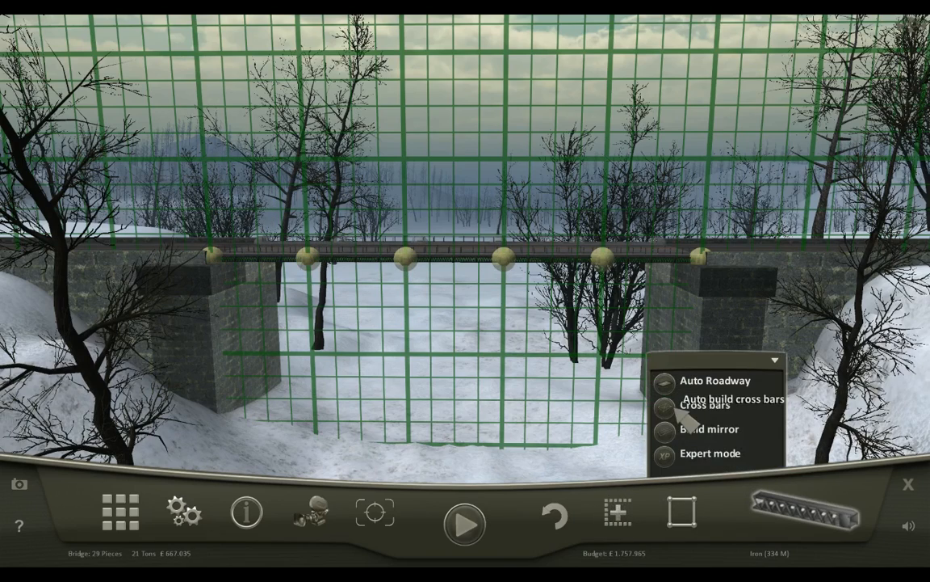
{"action": "left_click", "coordinate": [705, 407]}
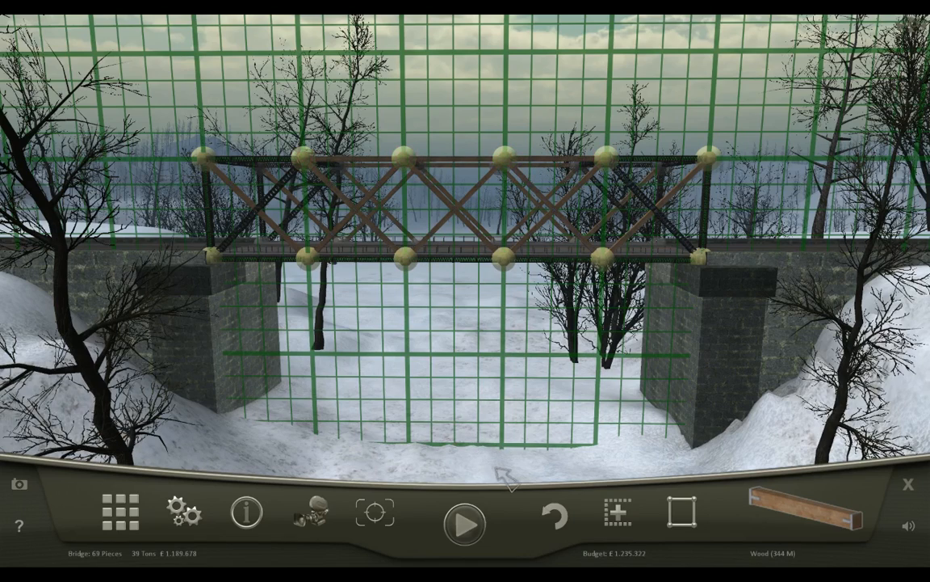
- Test the Varied map #3 bridge, then stop the failed test and return to editing
{"action": "left_click", "coordinate": [462, 525]}
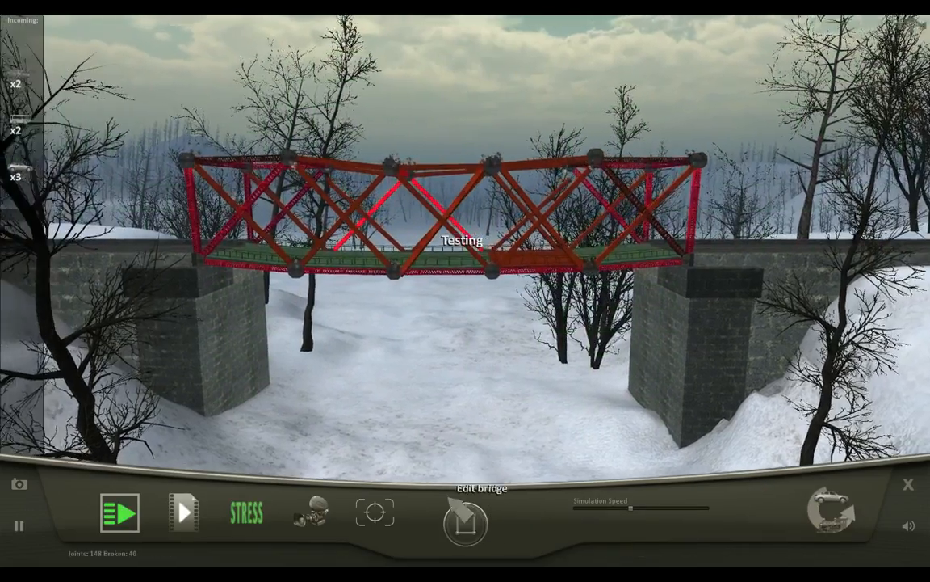
{"action": "left_click", "coordinate": [464, 522]}
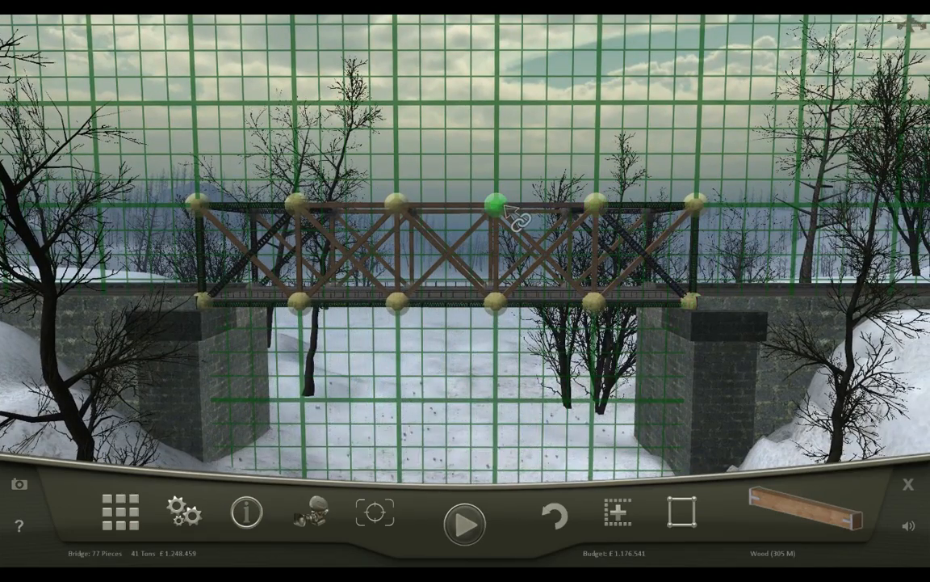
- Raise cross-braced wooden towers over both bridge ends, then test; 23 joints break
{"action": "left_click_drag", "start_coordinate": [495, 206], "coordinate": [610, 107]}
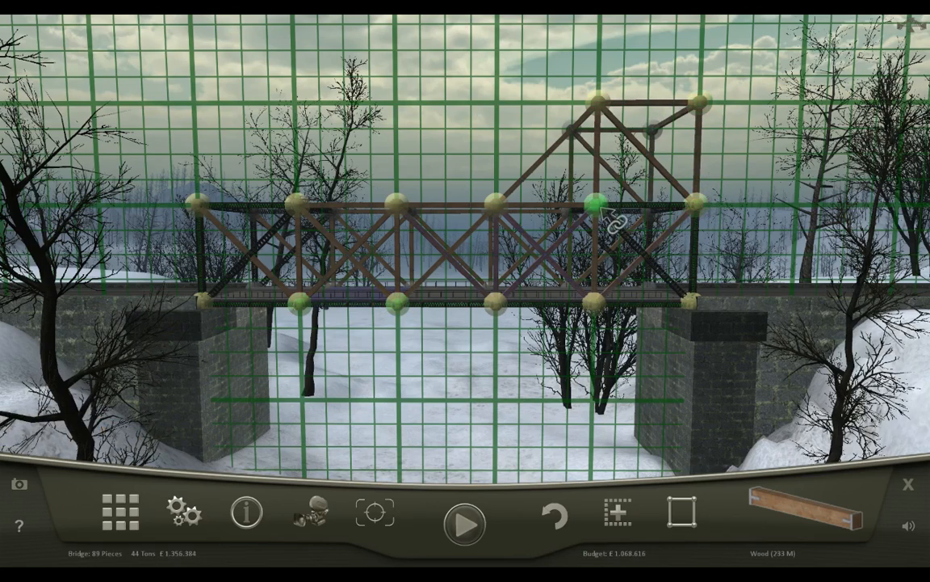
{"action": "left_click_drag", "start_coordinate": [595, 204], "coordinate": [699, 100]}
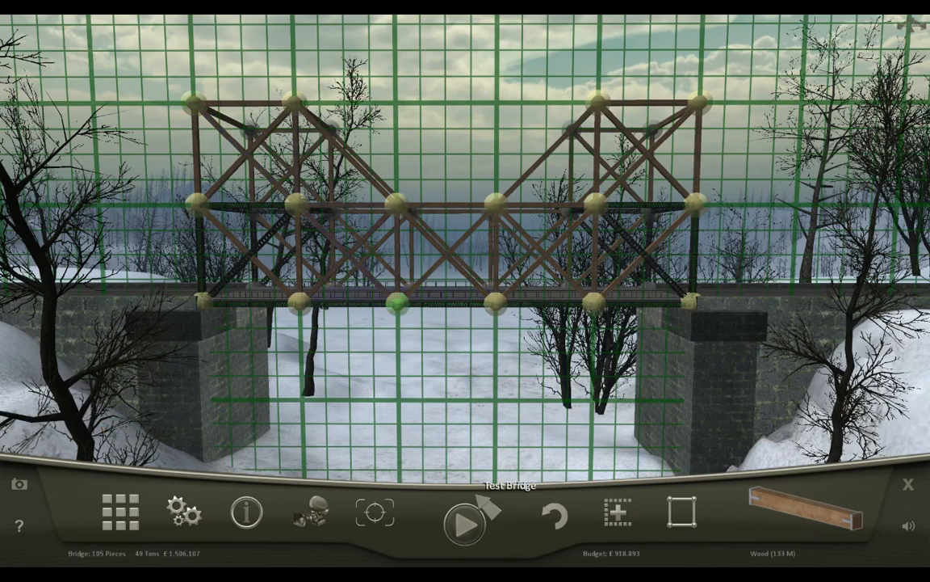
{"action": "left_click", "coordinate": [465, 525]}
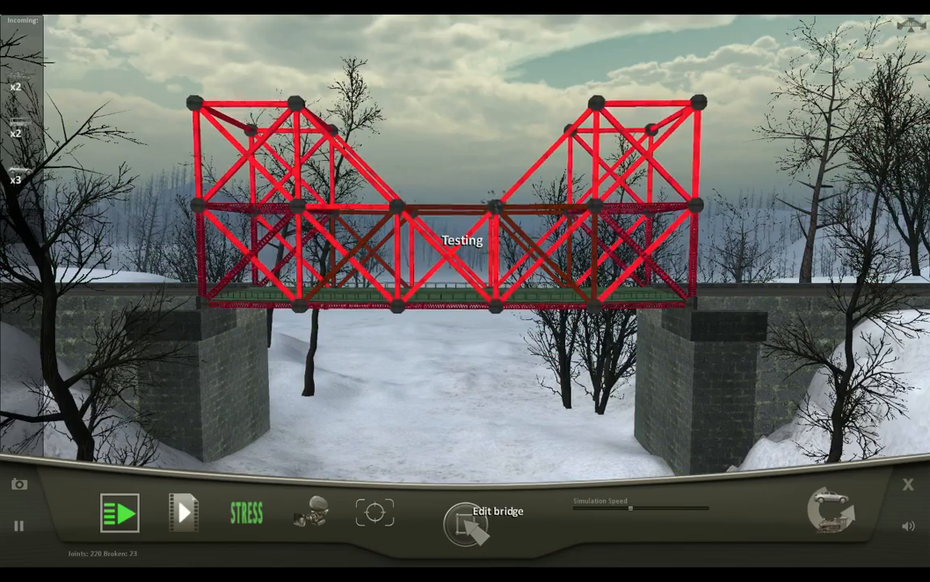
{"action": "left_click", "coordinate": [469, 521]}
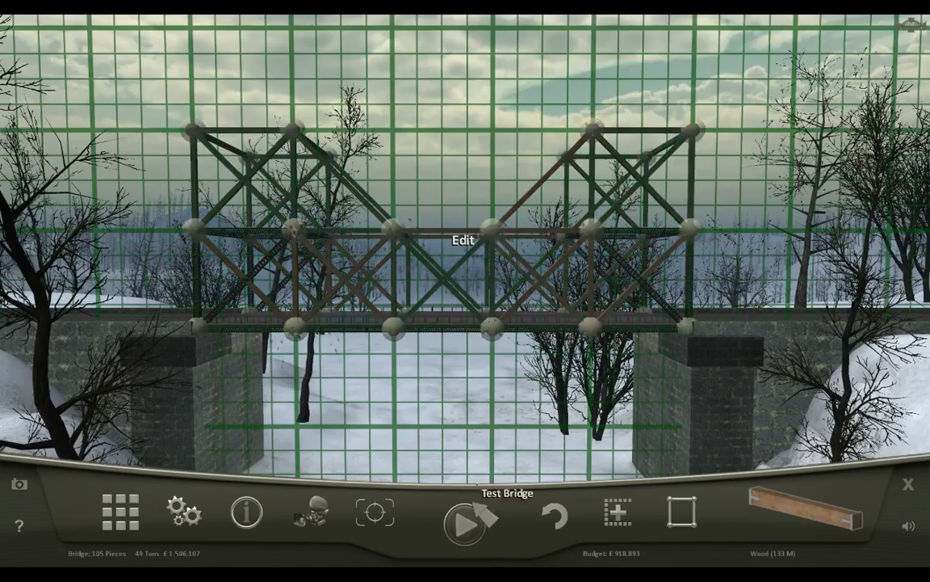
{"action": "left_click", "coordinate": [464, 524]}
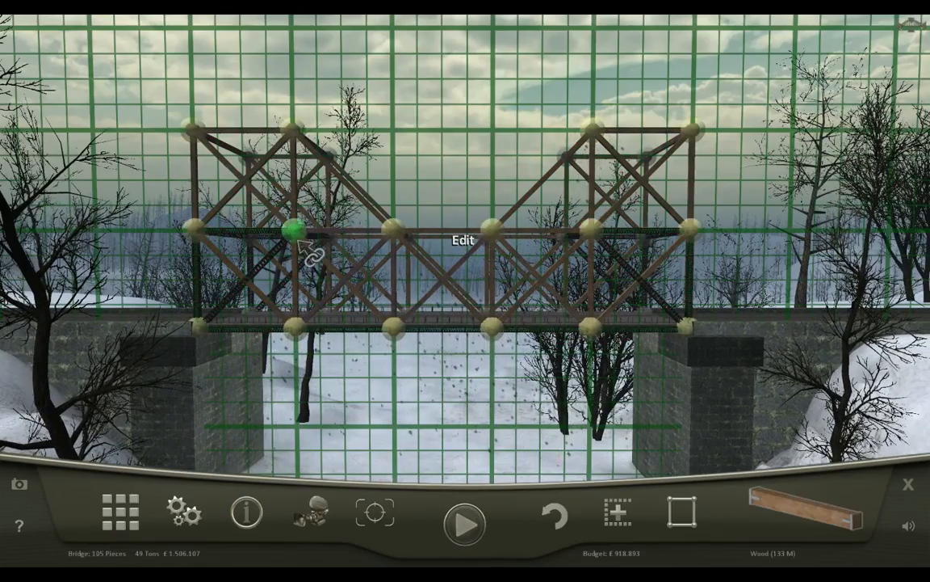
- Fill the top gap between towers, forming one 125-piece truss, and retest
{"action": "left_click_drag", "start_coordinate": [292, 231], "coordinate": [400, 129]}
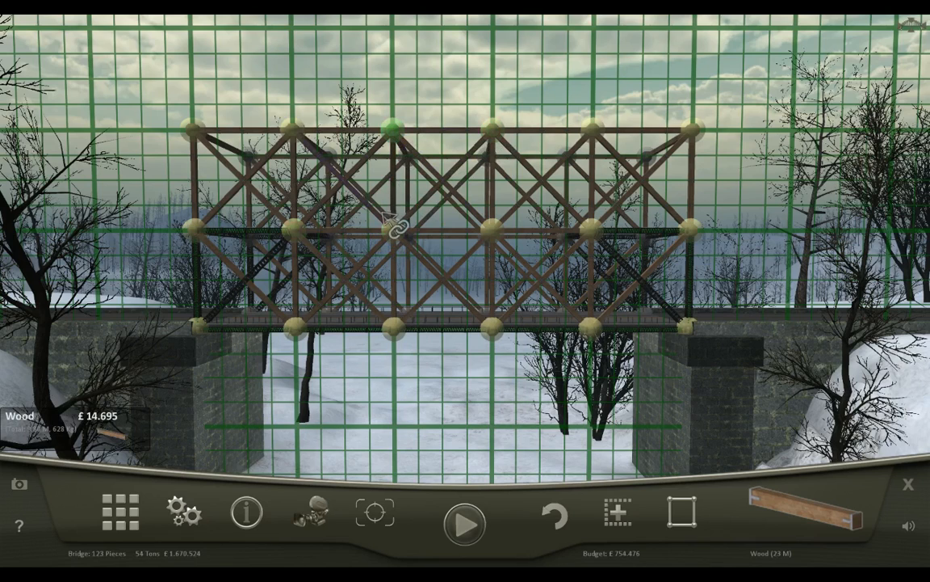
{"action": "left_click", "coordinate": [463, 525]}
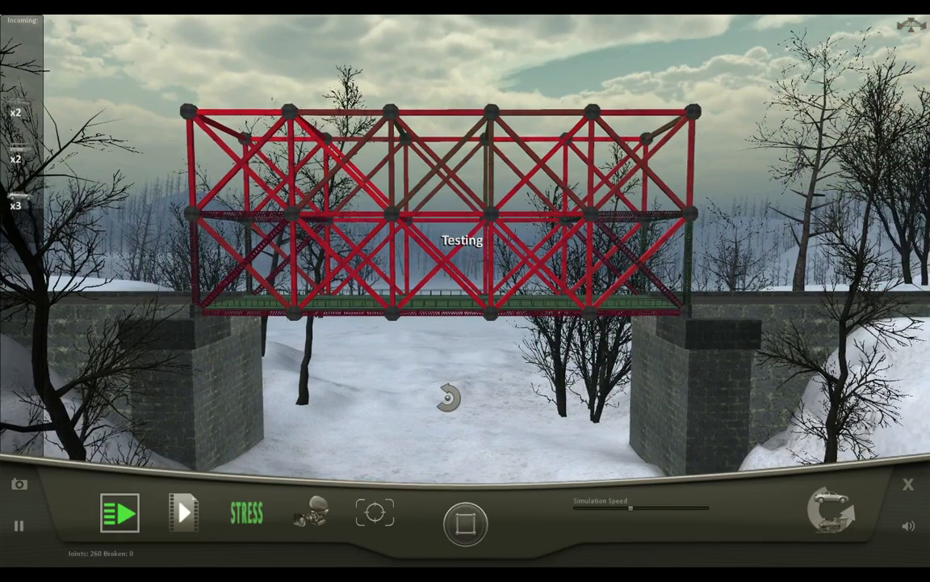
{"action": "left_click", "coordinate": [120, 512]}
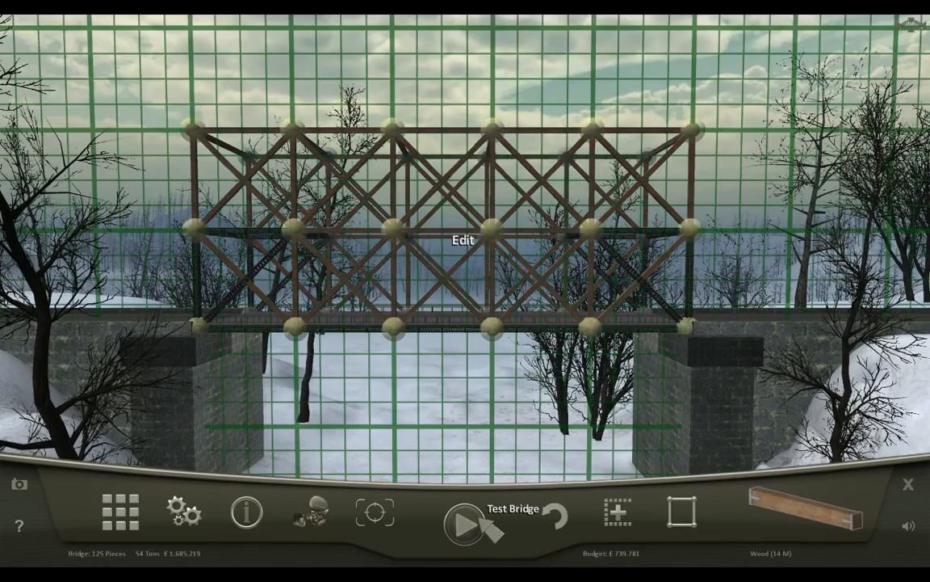
{"action": "left_click", "coordinate": [808, 518]}
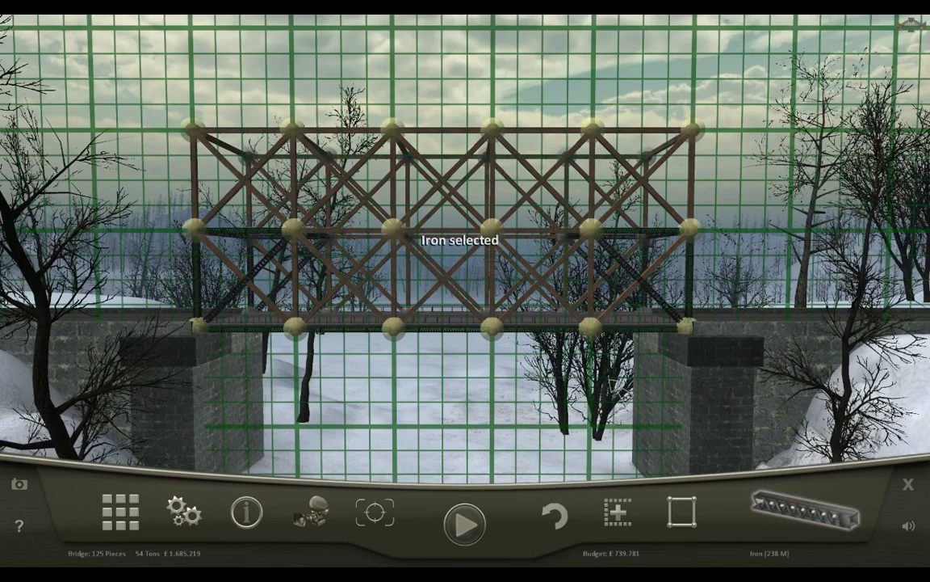
- Finish the snowy level and advance to the Canyons #3 briefing with its 25 m gorge
{"action": "left_click", "coordinate": [463, 525]}
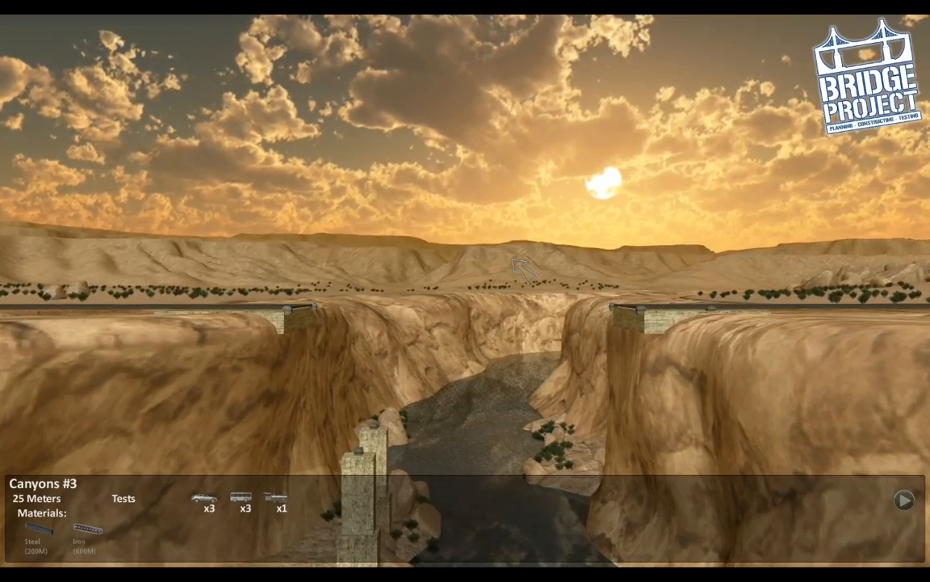
- Enter build mode on Canyons #3, where a 29-piece steel deck spans the gorge
{"action": "left_click", "coordinate": [903, 501]}
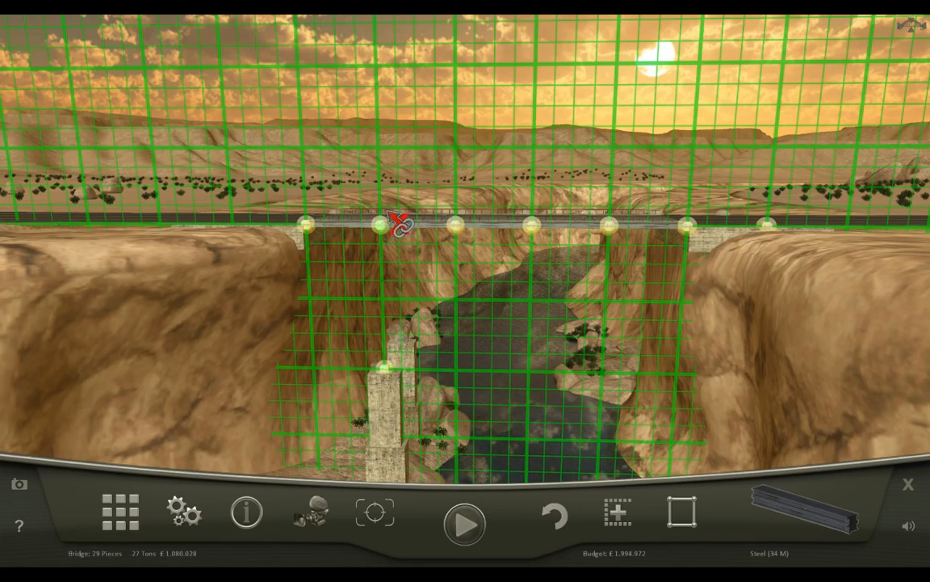
- Add iron struts from the deck down to the central stone pillar
{"action": "left_click_drag", "start_coordinate": [384, 225], "coordinate": [448, 303]}
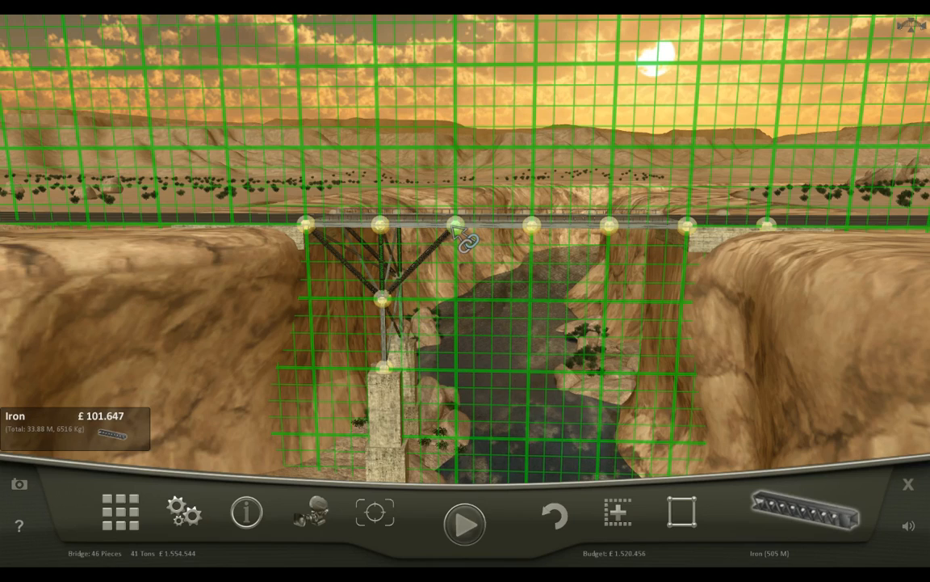
{"action": "mouse_move", "coordinate": [683, 512]}
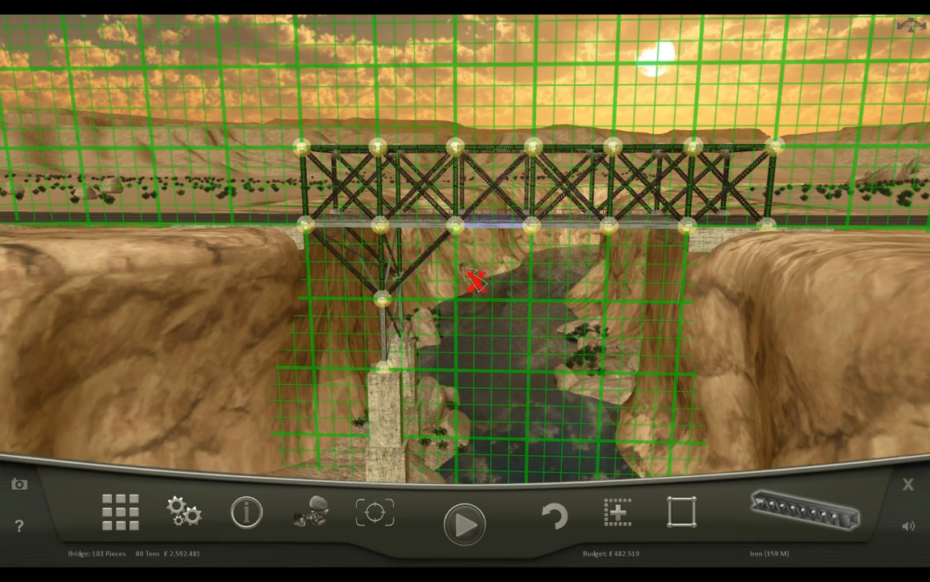
- Test with no broken joints, disable automatic cross bars, and add under-deck iron bracing
{"action": "left_click", "coordinate": [465, 525]}
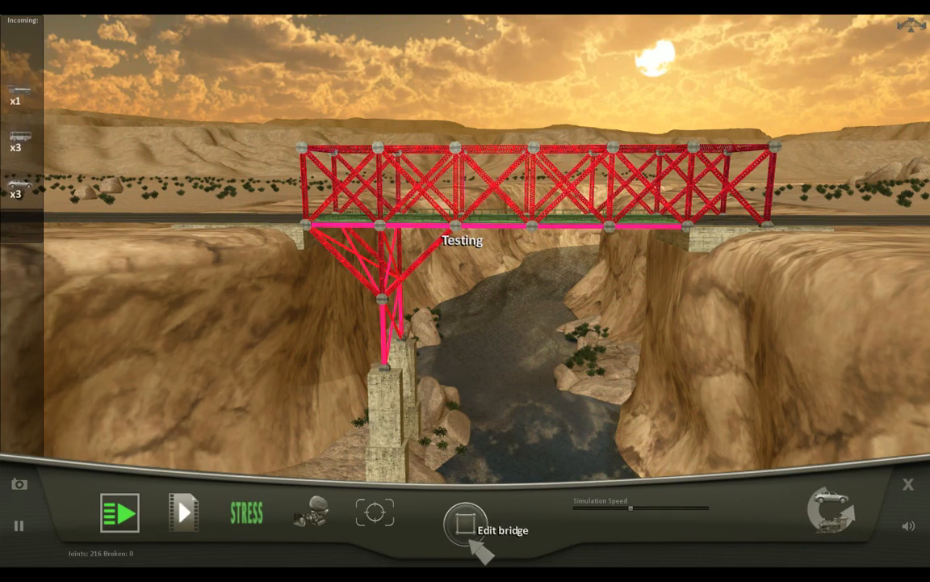
{"action": "left_click", "coordinate": [466, 524]}
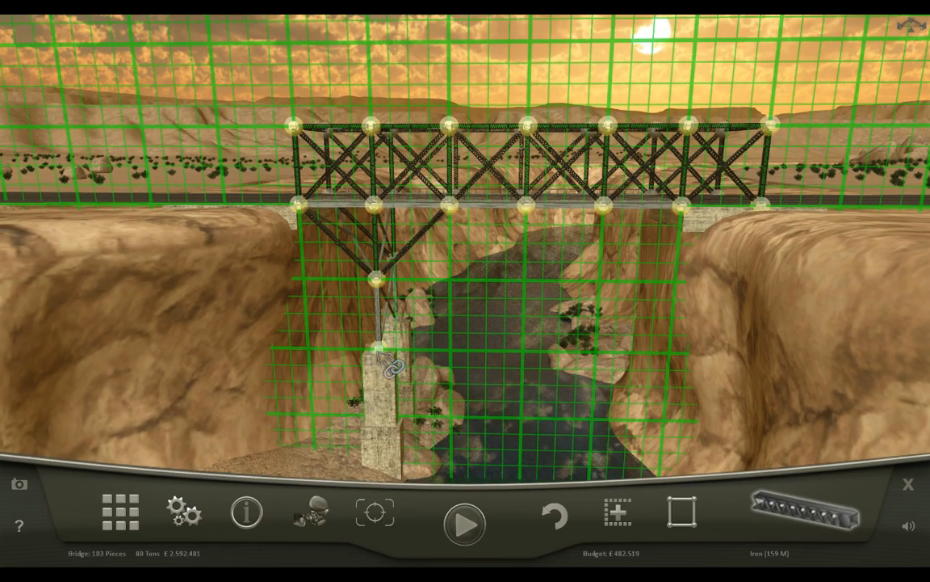
{"action": "mouse_move", "coordinate": [529, 416]}
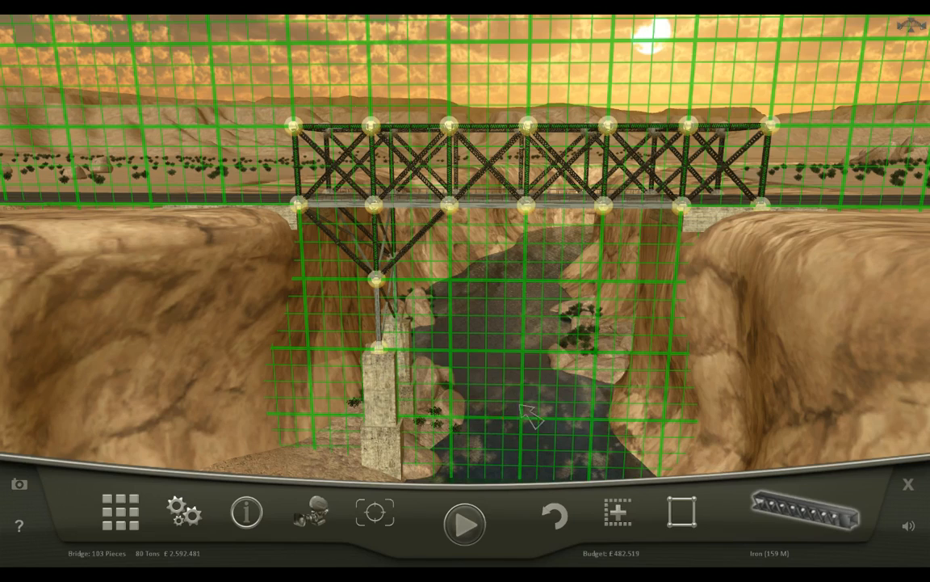
{"action": "mouse_move", "coordinate": [602, 481]}
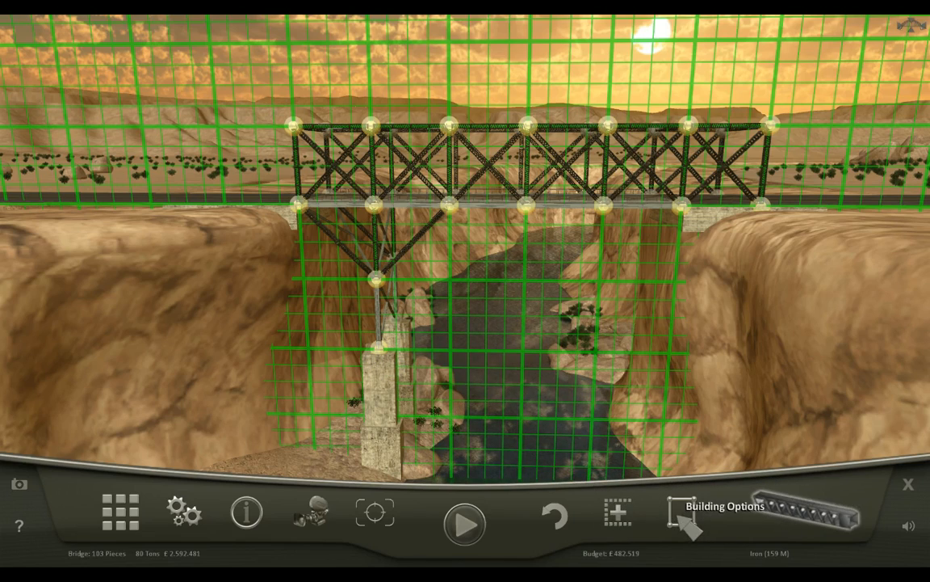
{"action": "left_click", "coordinate": [682, 513]}
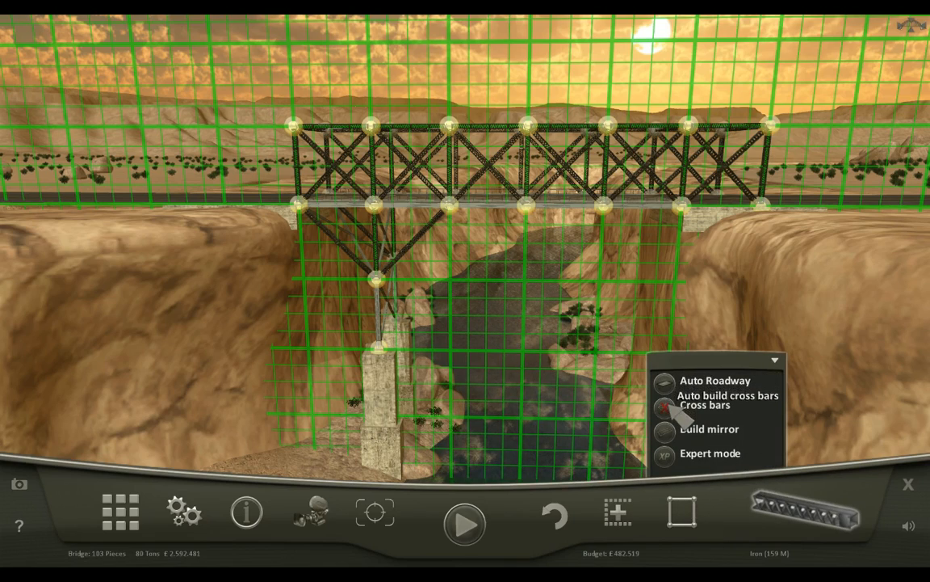
{"action": "left_click", "coordinate": [664, 404]}
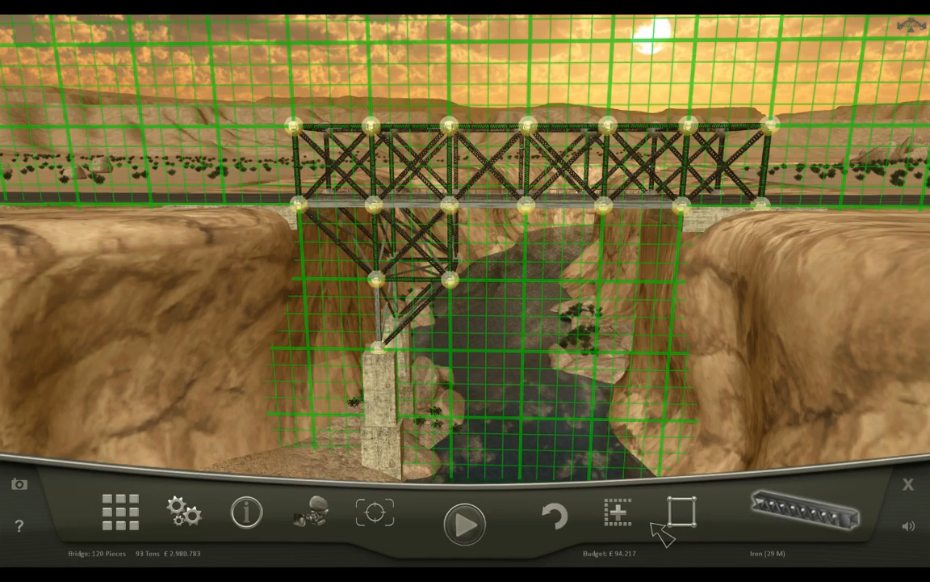
{"action": "mouse_move", "coordinate": [629, 529]}
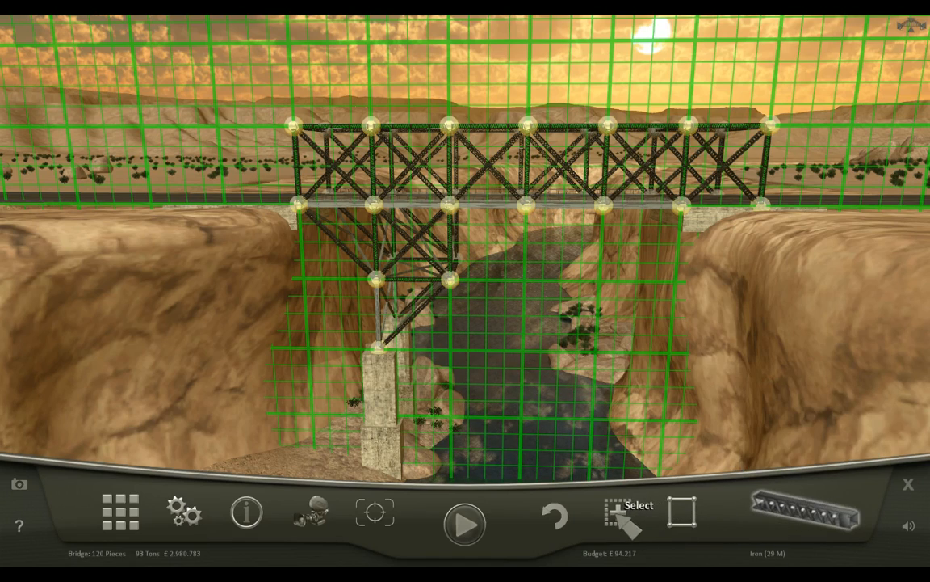
{"action": "left_click", "coordinate": [618, 509]}
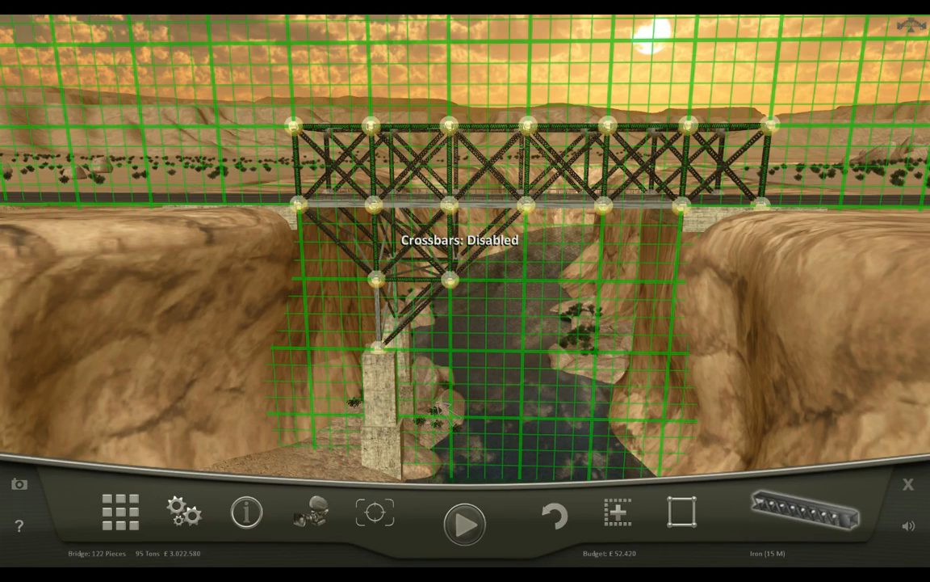
- Run the stress test until the £3.022.580 cheapest-bridge record message appears
{"action": "left_click", "coordinate": [465, 525]}
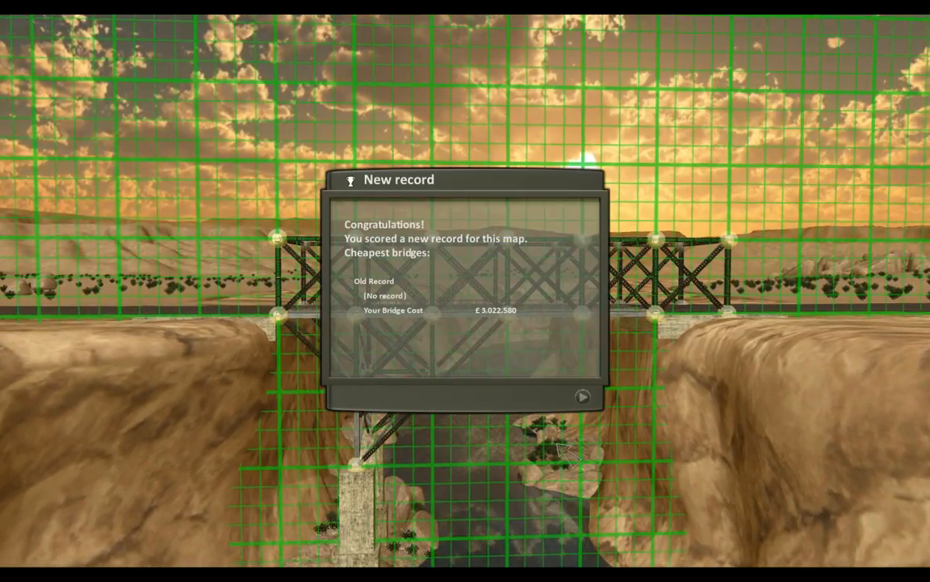
- Dismiss the record message and Finished screen to load the city canal map
{"action": "left_click", "coordinate": [582, 395]}
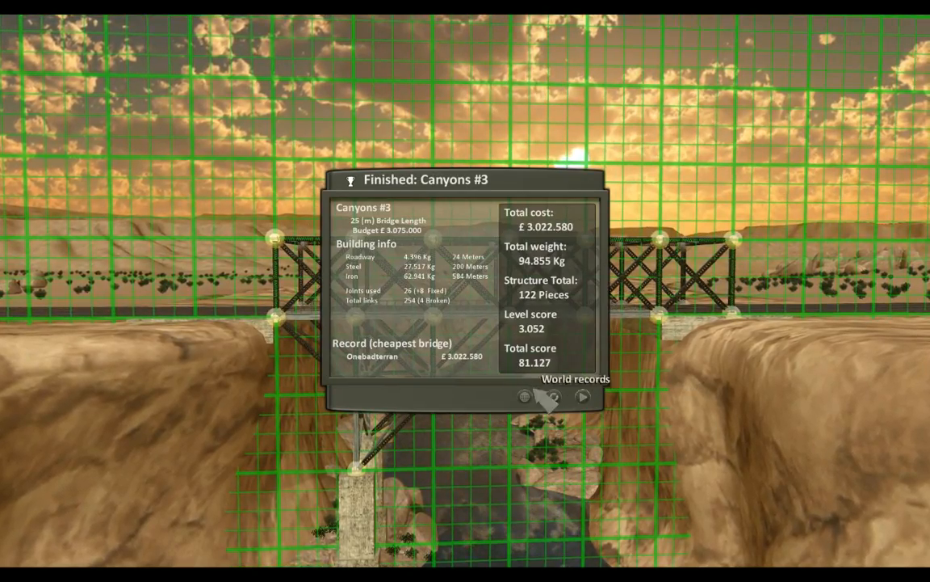
{"action": "left_click", "coordinate": [582, 396]}
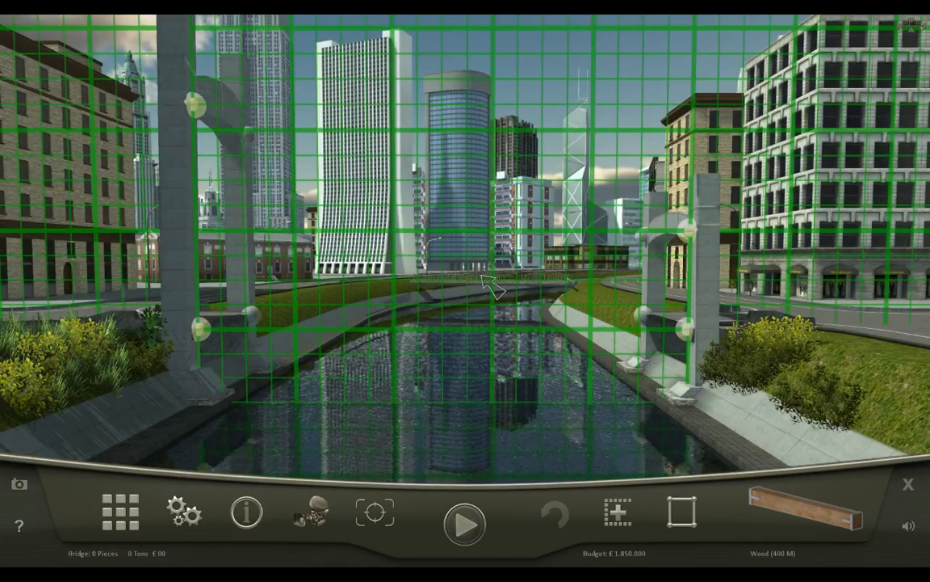
- Lay a wood canal deck hung from suspension cables with iron hangers, then test
{"action": "left_click", "coordinate": [798, 523]}
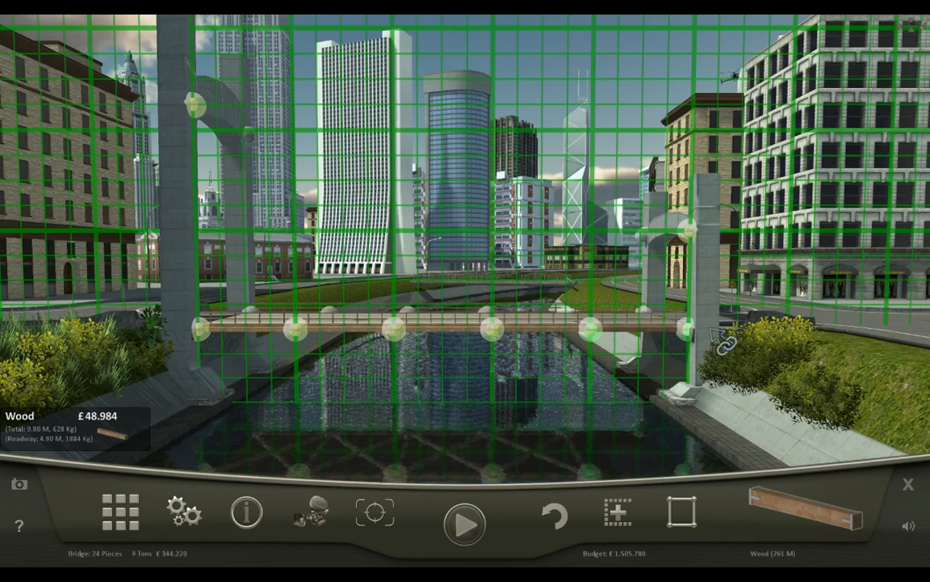
{"action": "left_click", "coordinate": [723, 340]}
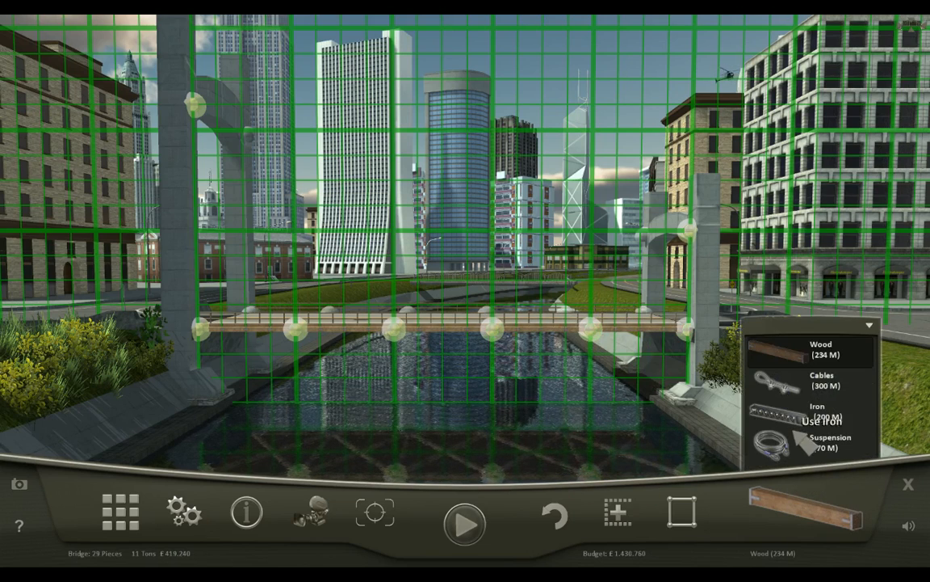
{"action": "left_click", "coordinate": [832, 441]}
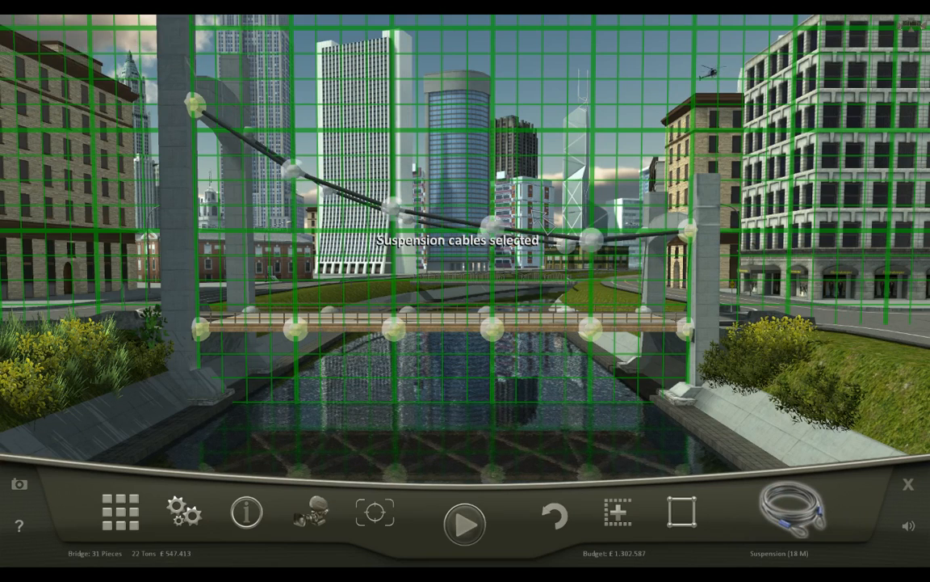
{"action": "left_click", "coordinate": [800, 513]}
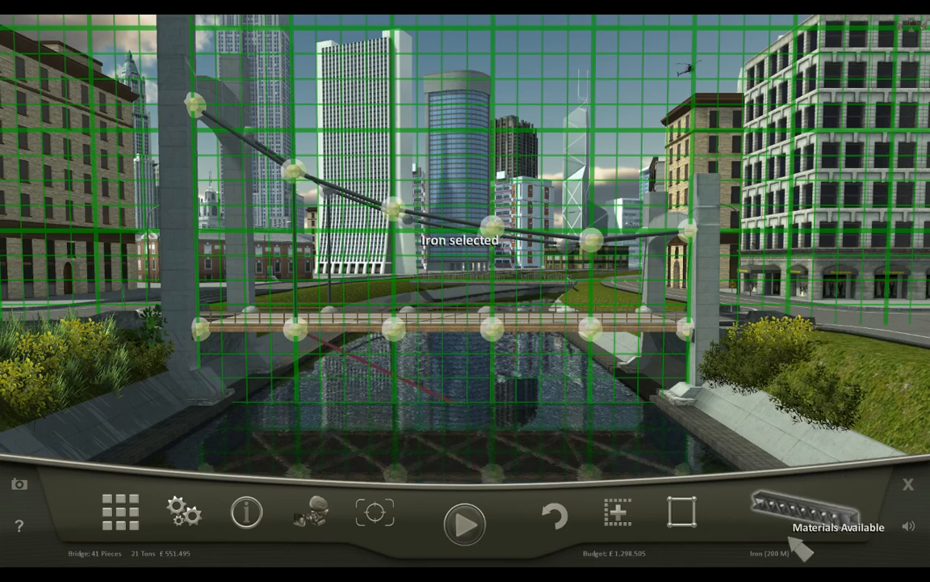
{"action": "left_click", "coordinate": [799, 526]}
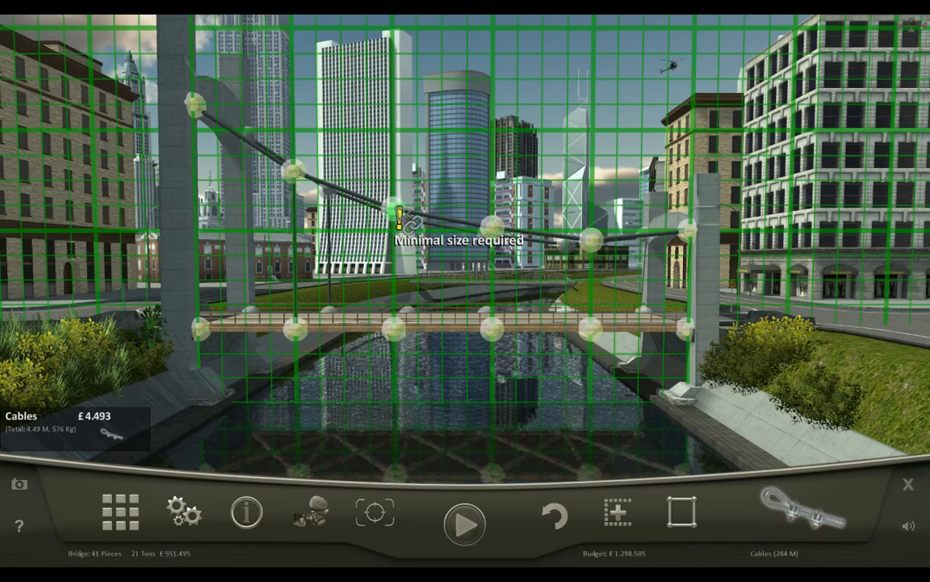
{"action": "left_click_drag", "start_coordinate": [404, 218], "coordinate": [404, 340]}
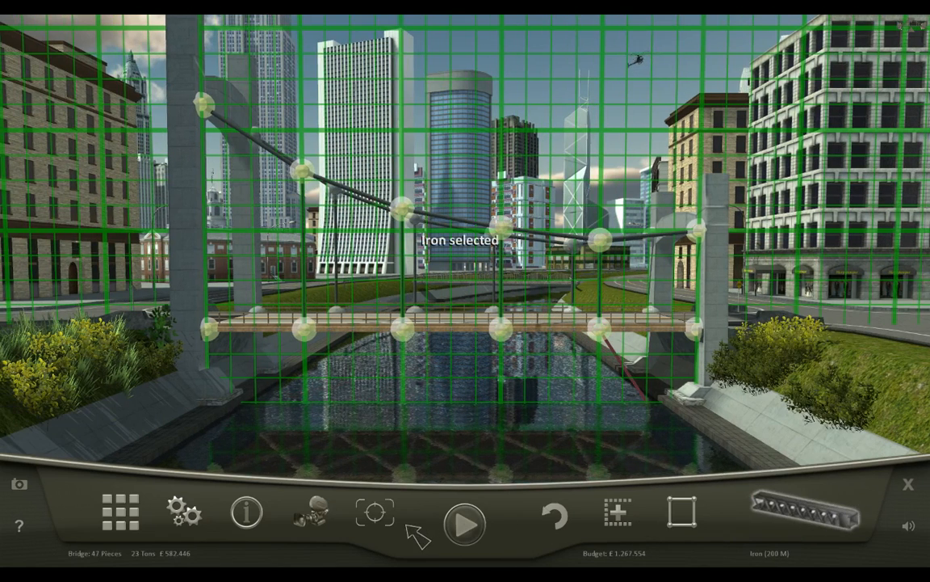
{"action": "left_click", "coordinate": [462, 524]}
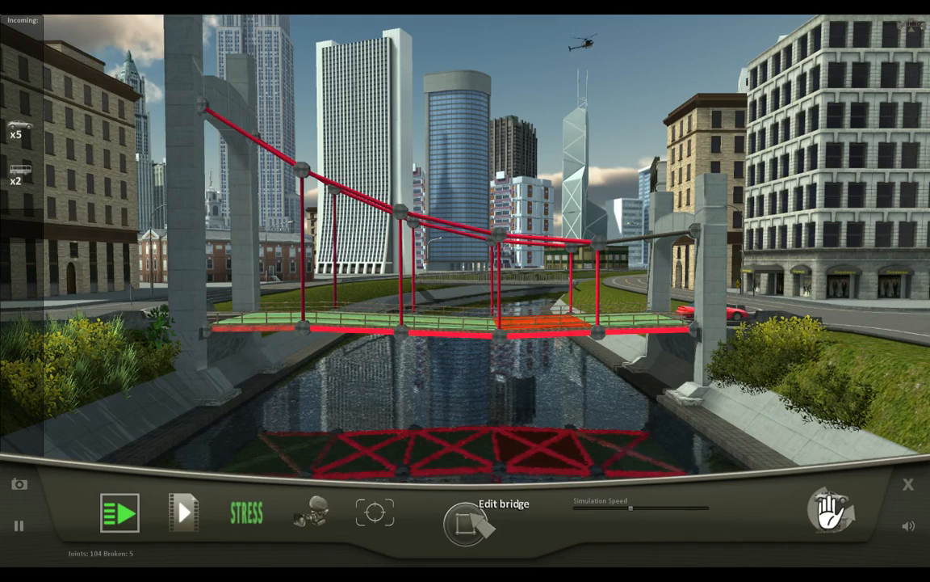
- Let the test finish Cities #3 at £582.446 cost, then continue to map choice
{"action": "left_click", "coordinate": [120, 512]}
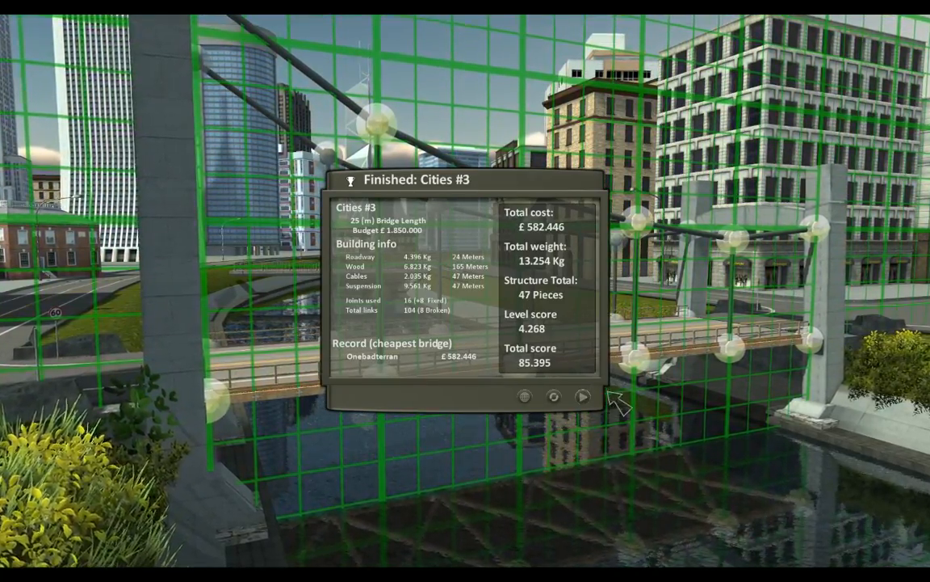
{"action": "left_click", "coordinate": [582, 396]}
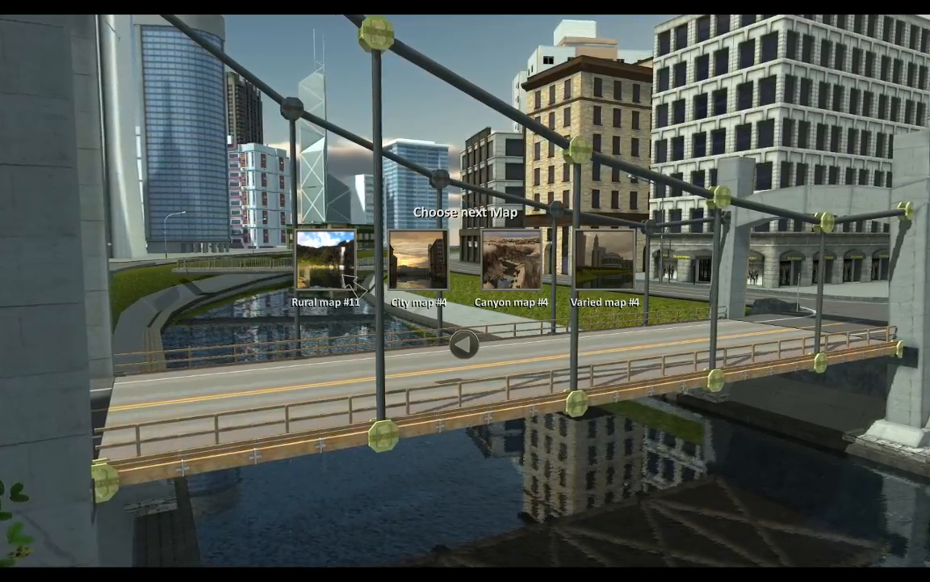